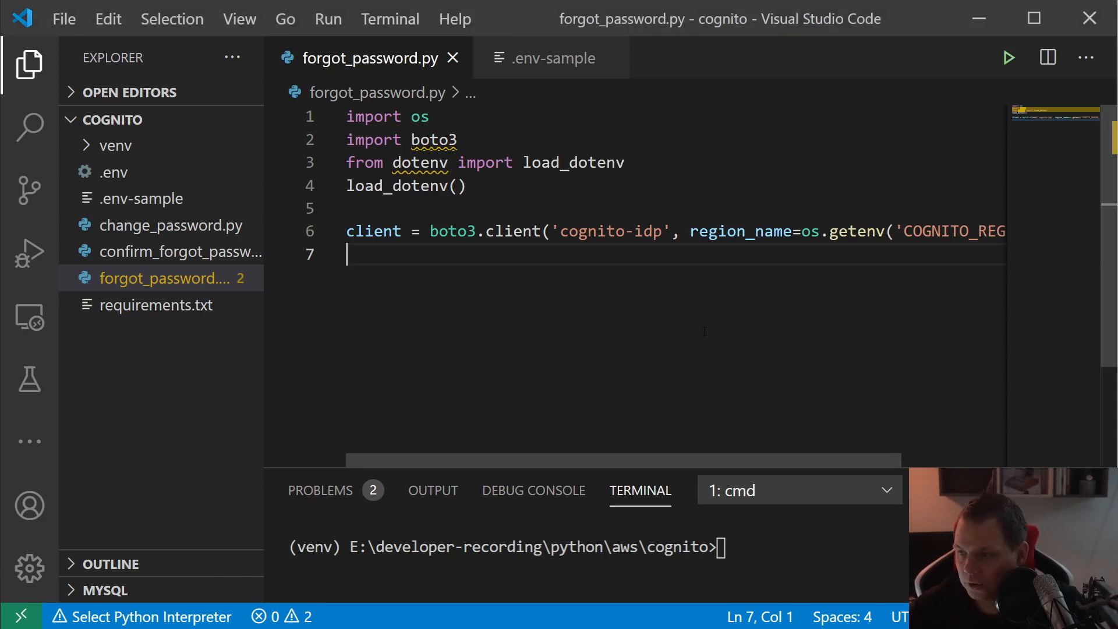
Step: Write response = client.forgot_password(ClientId=..., Username=username) with arguments on separate lines
type("response")
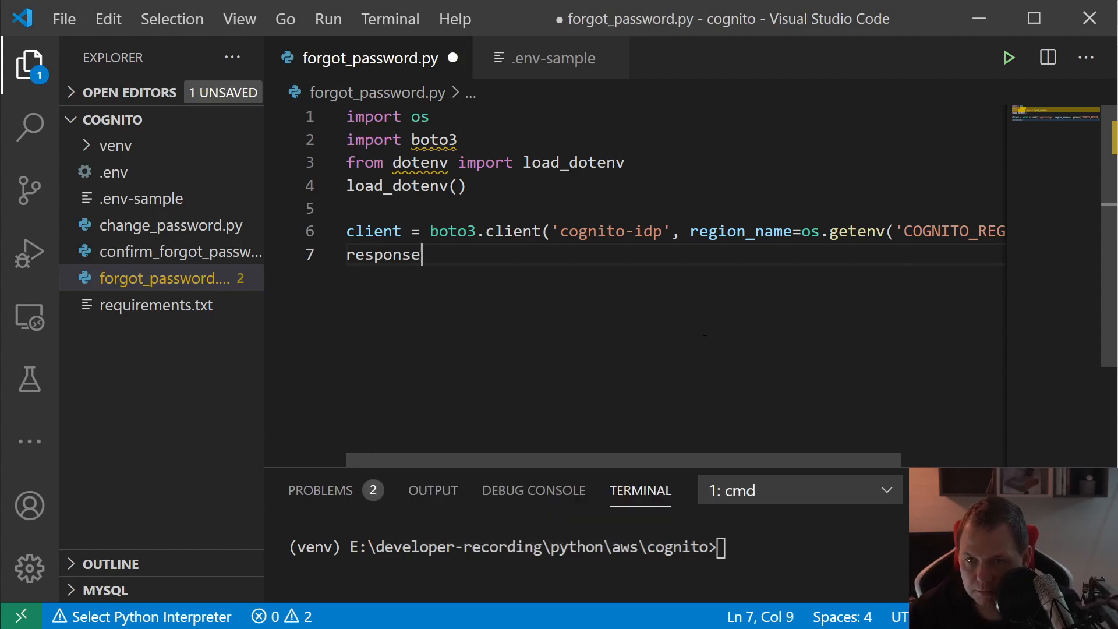
type("= client.")
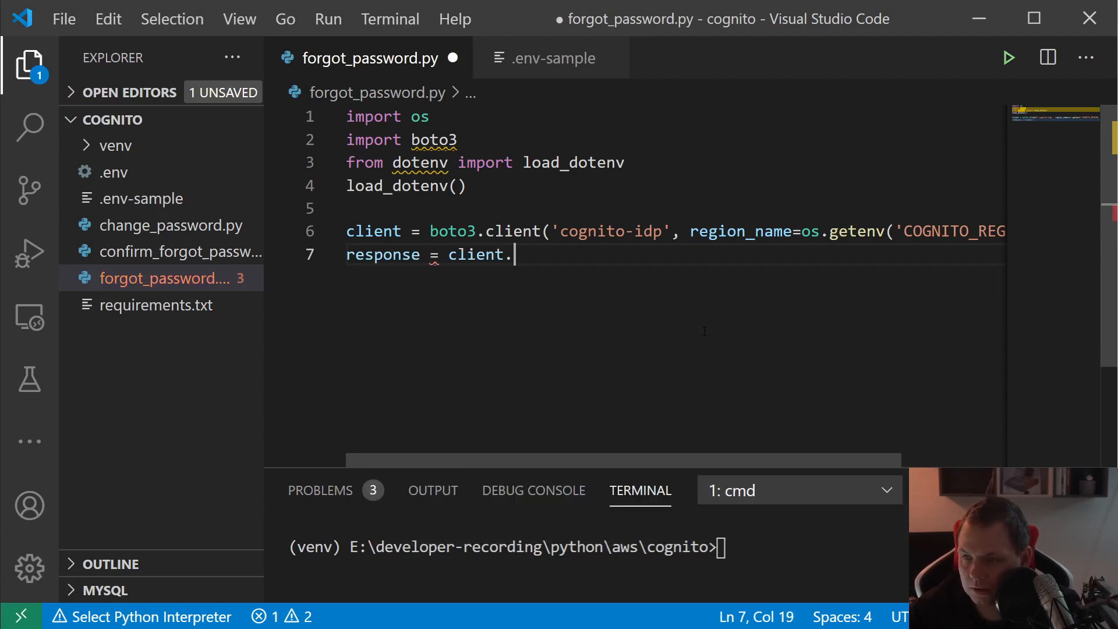
type("forgot_pa")
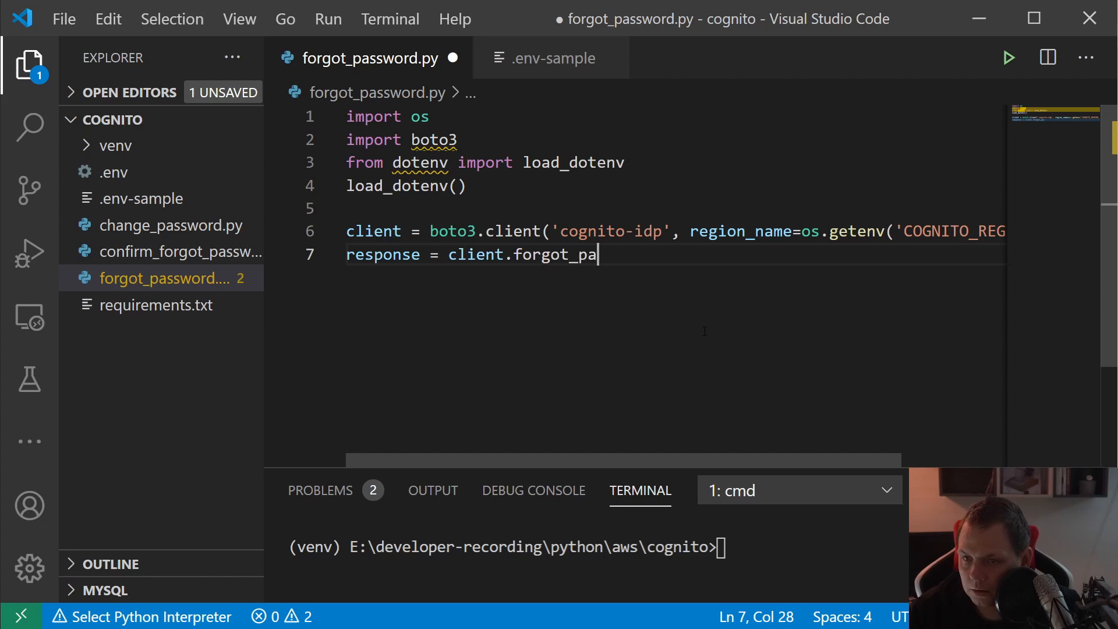
type("ssword(")
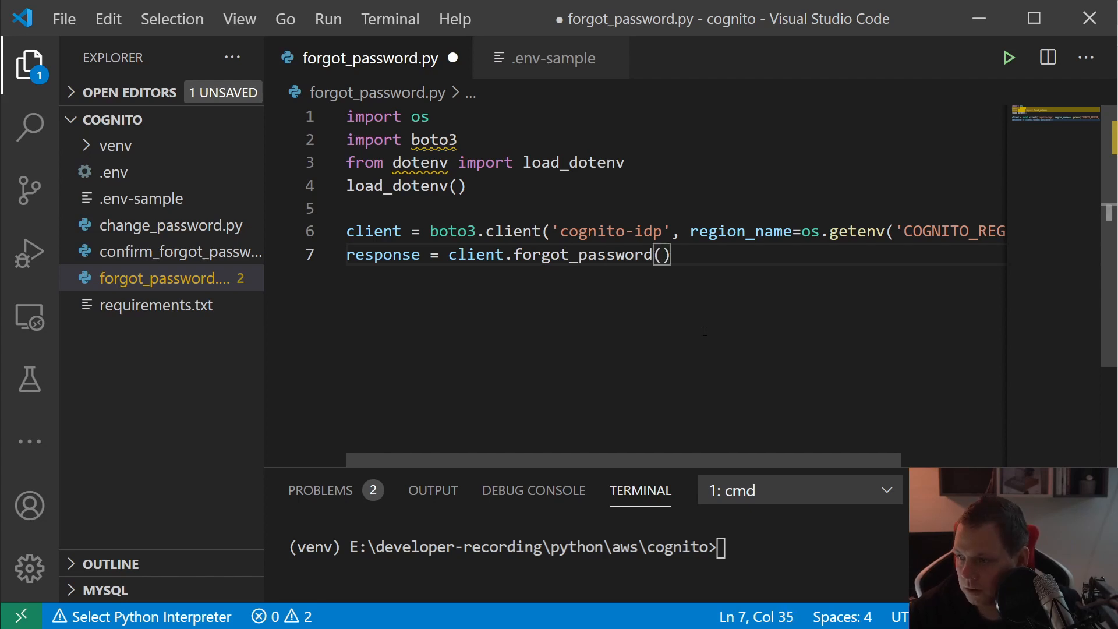
key("Enter")
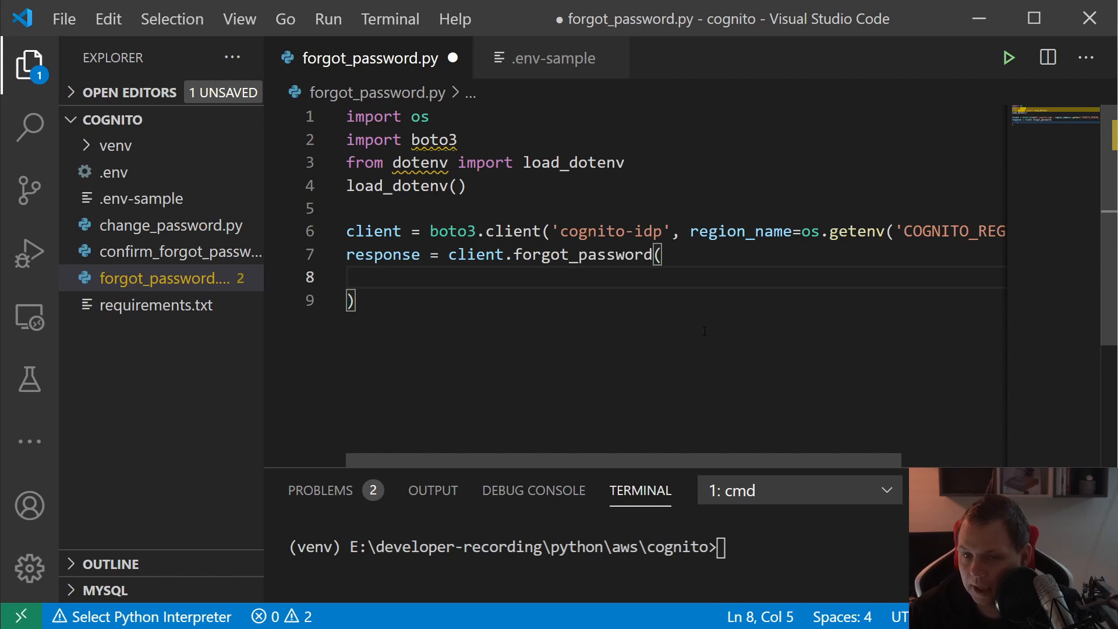
type("ClientId")
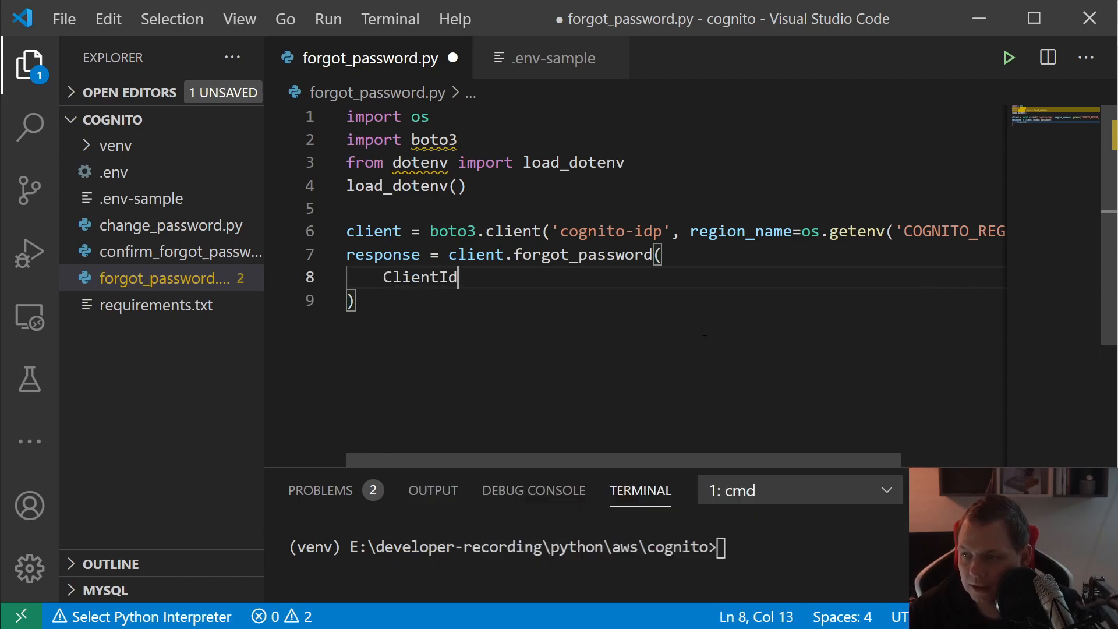
type("=")
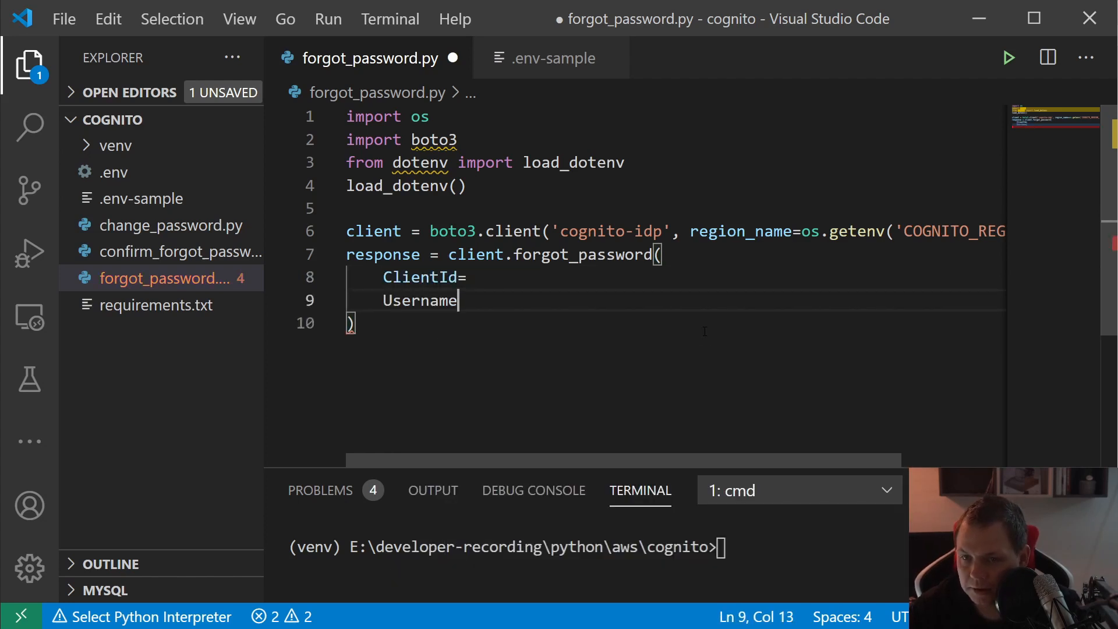
type("=username")
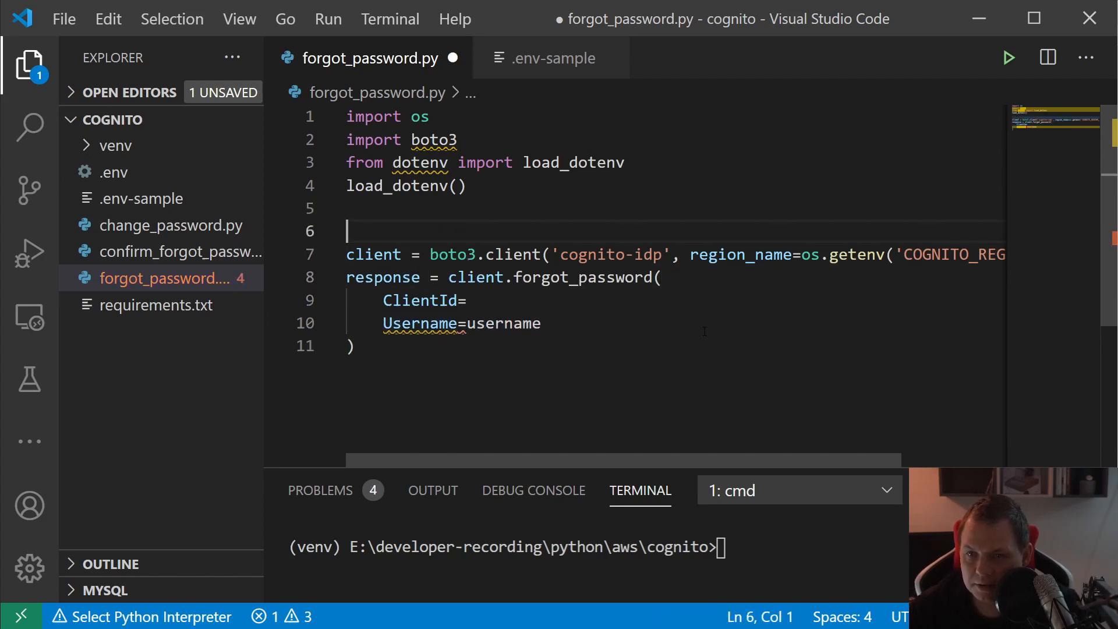
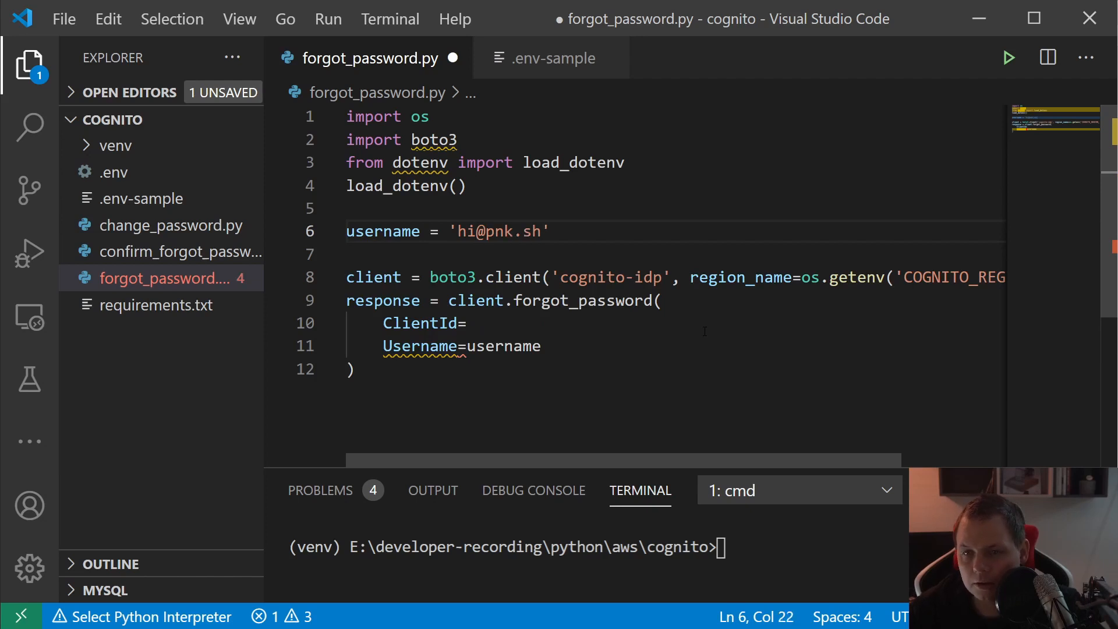
double_click(503, 346)
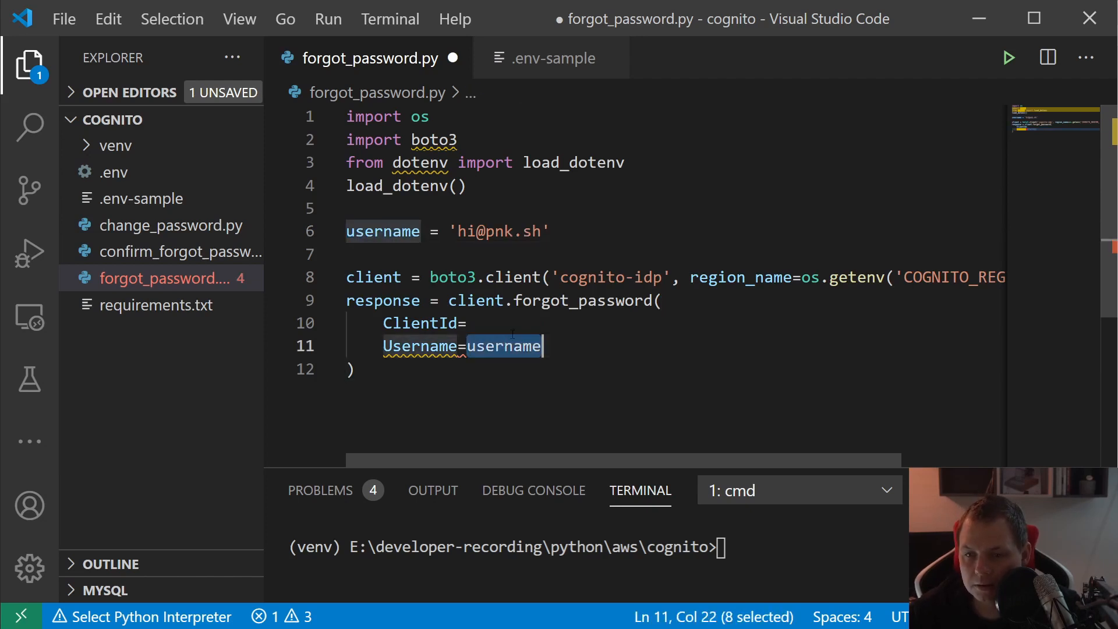
left_click(470, 324)
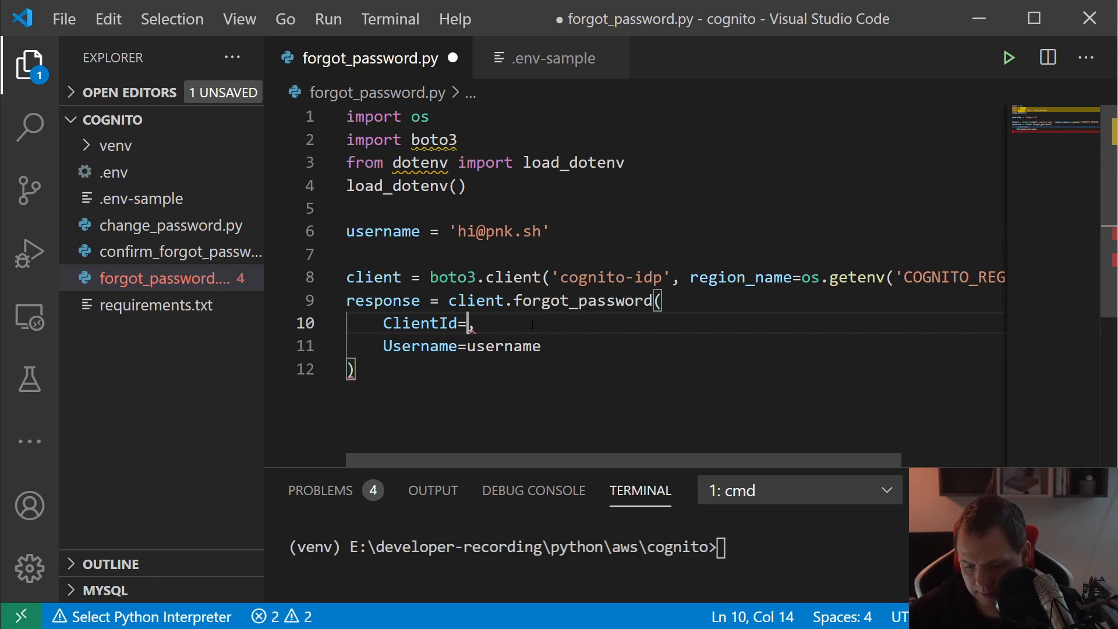
type("os.getenv(),")
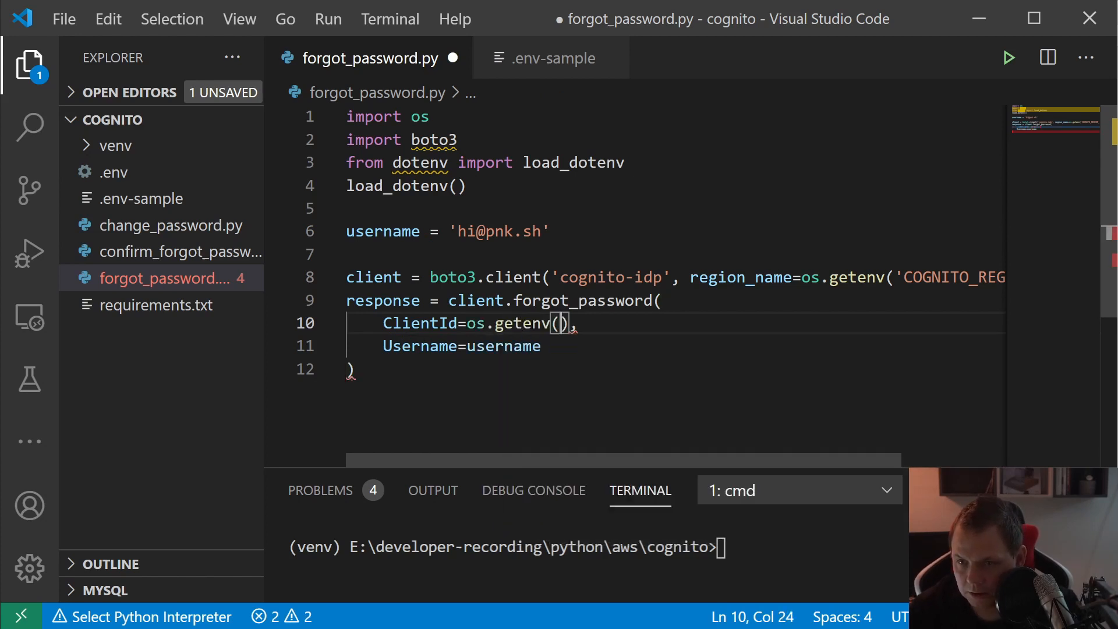
left_click(141, 198)
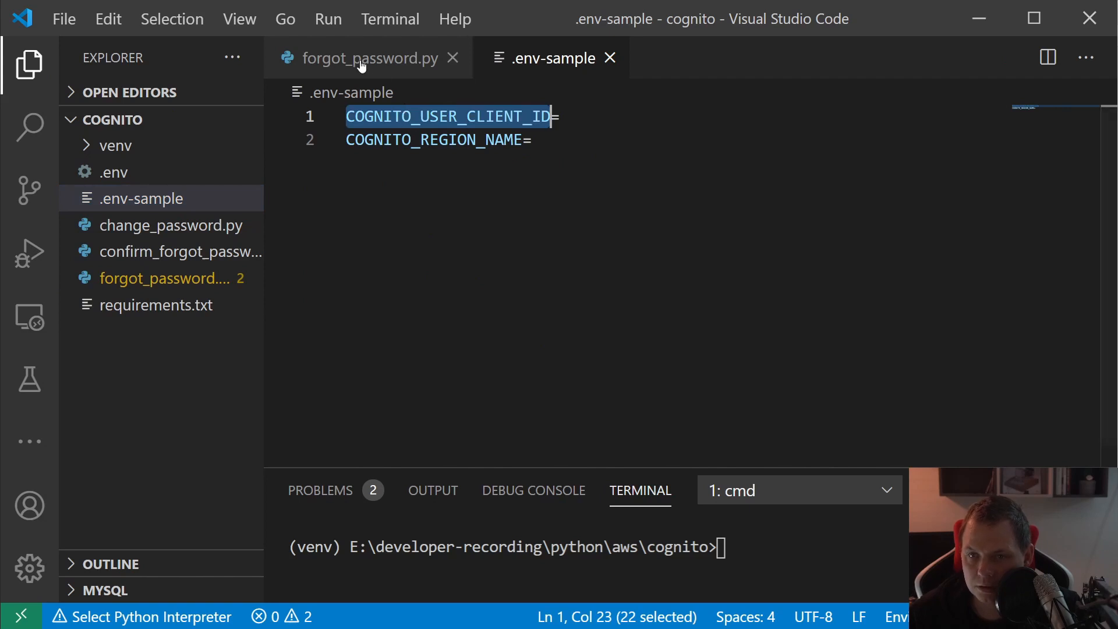
Step: Save forgot_password.py with print(response) added and run it with python in the terminal
left_click(368, 59)
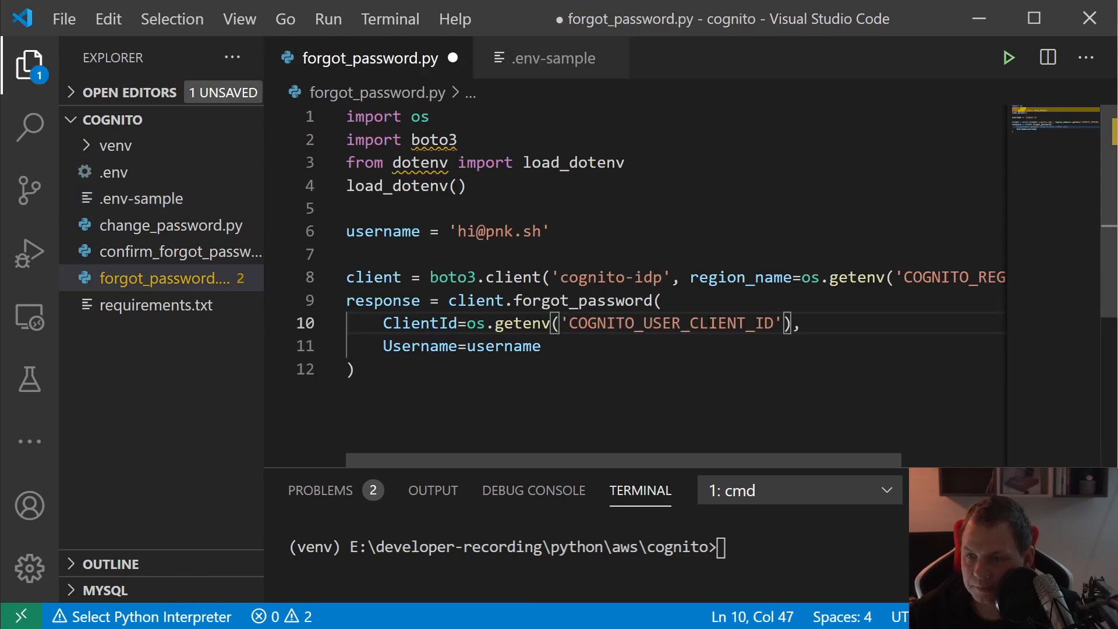
key("Ctrl+s")
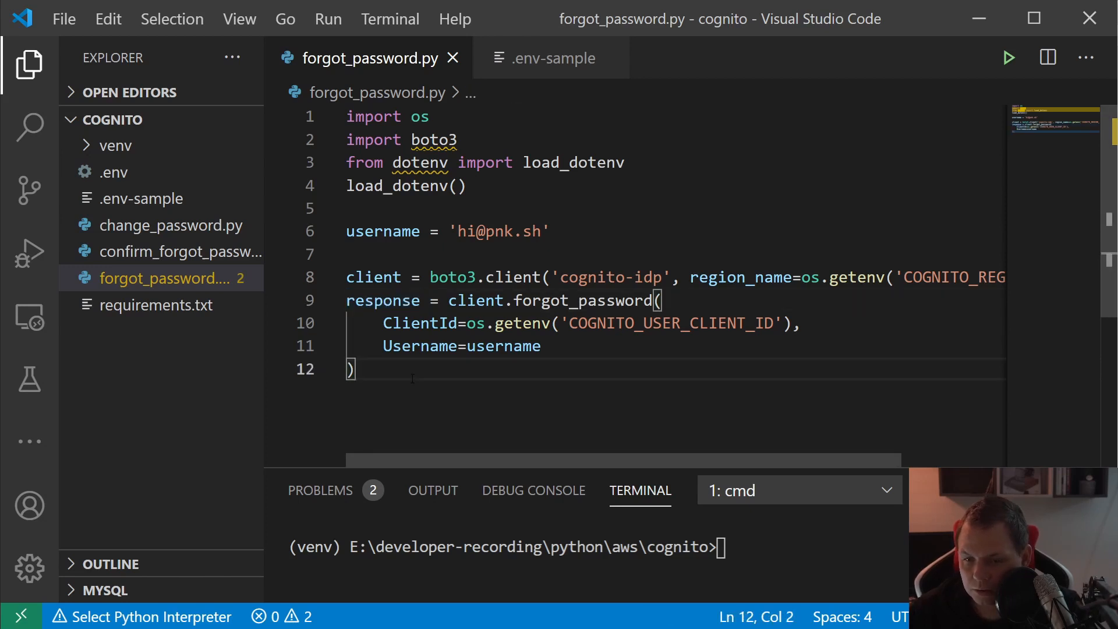
type("print(")
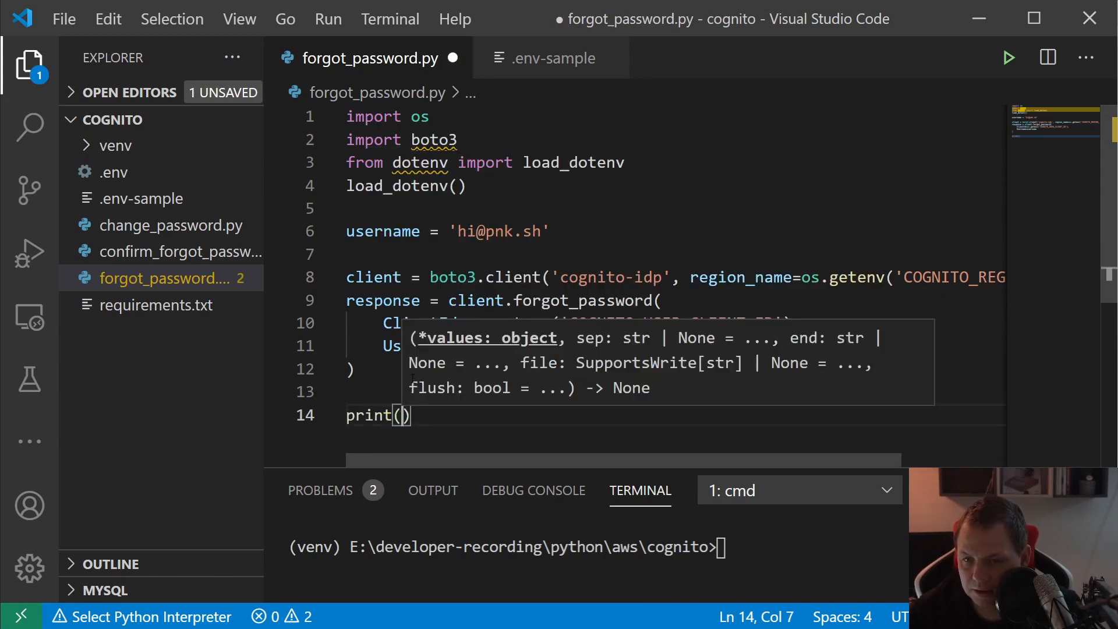
type("response")
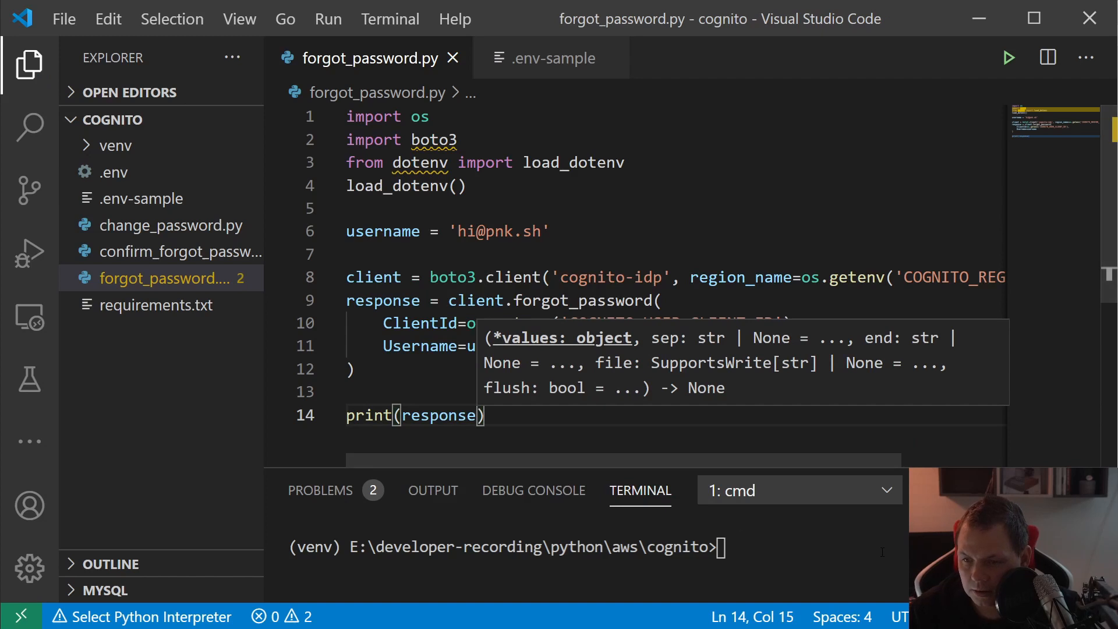
type("python")
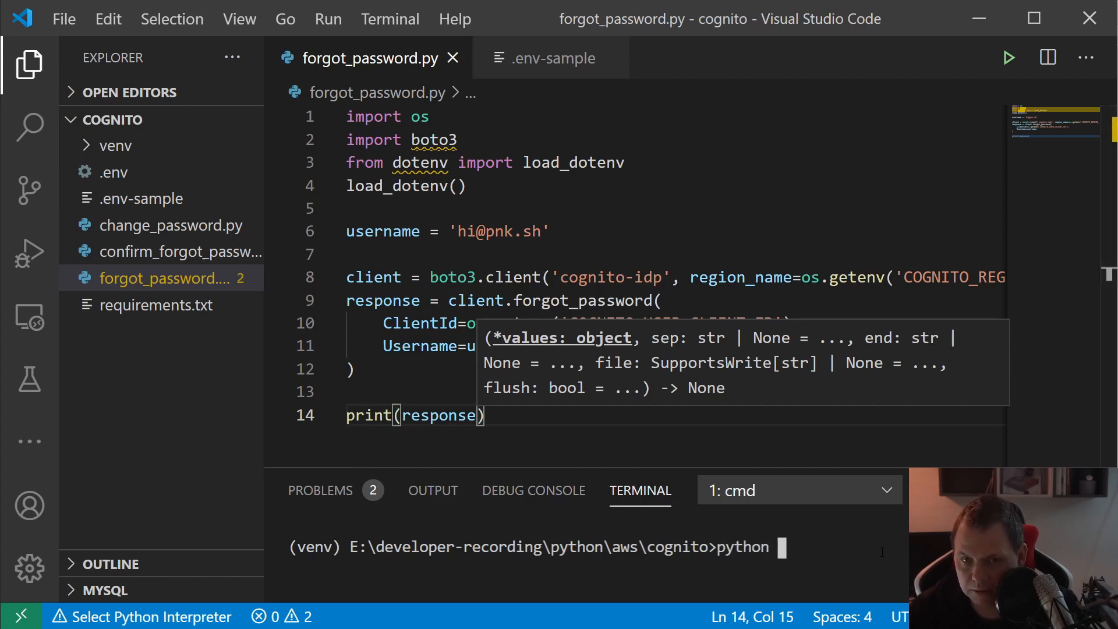
key("Enter")
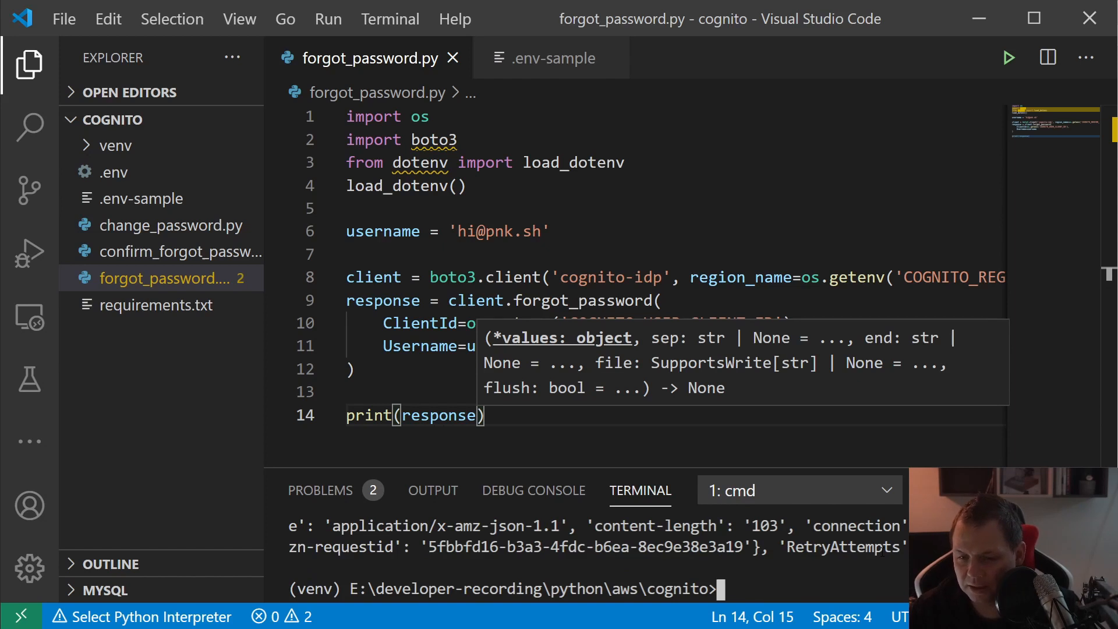
mouse_move(1022, 463)
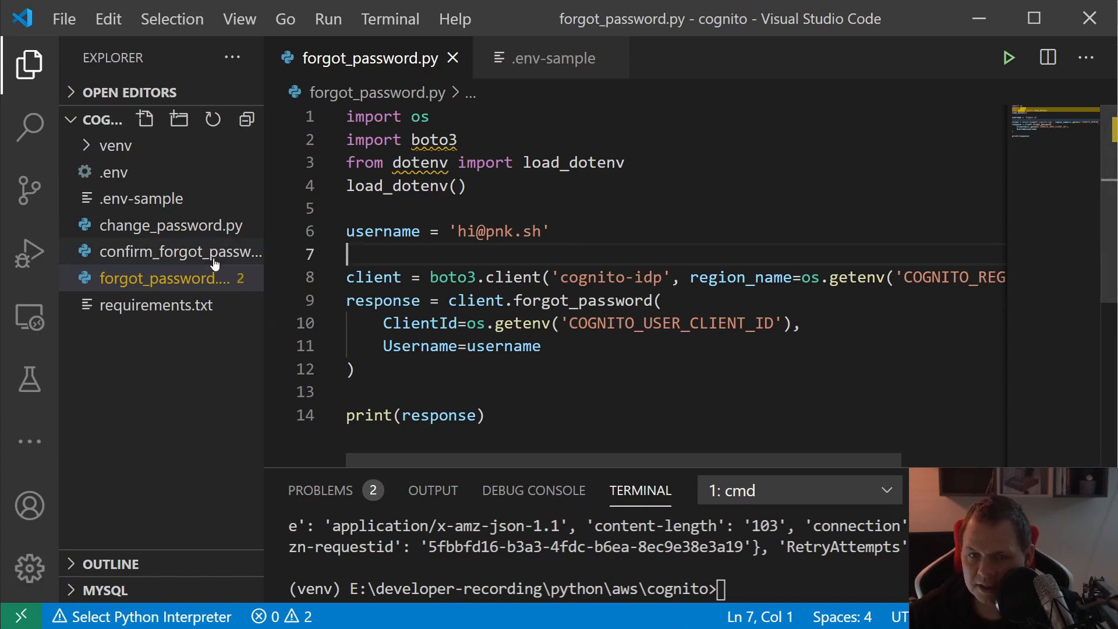
mouse_move(194, 257)
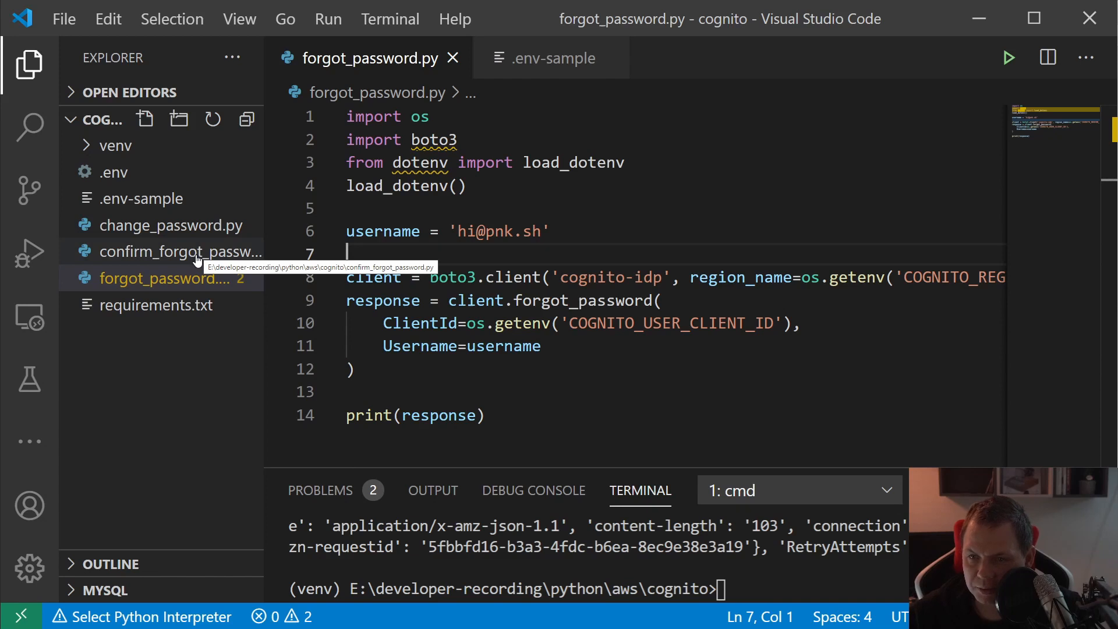
Step: Copy the forgot_password.py code from username through print(response) into confirm_forgot_password.py
left_click_drag(346, 231, 484, 414)
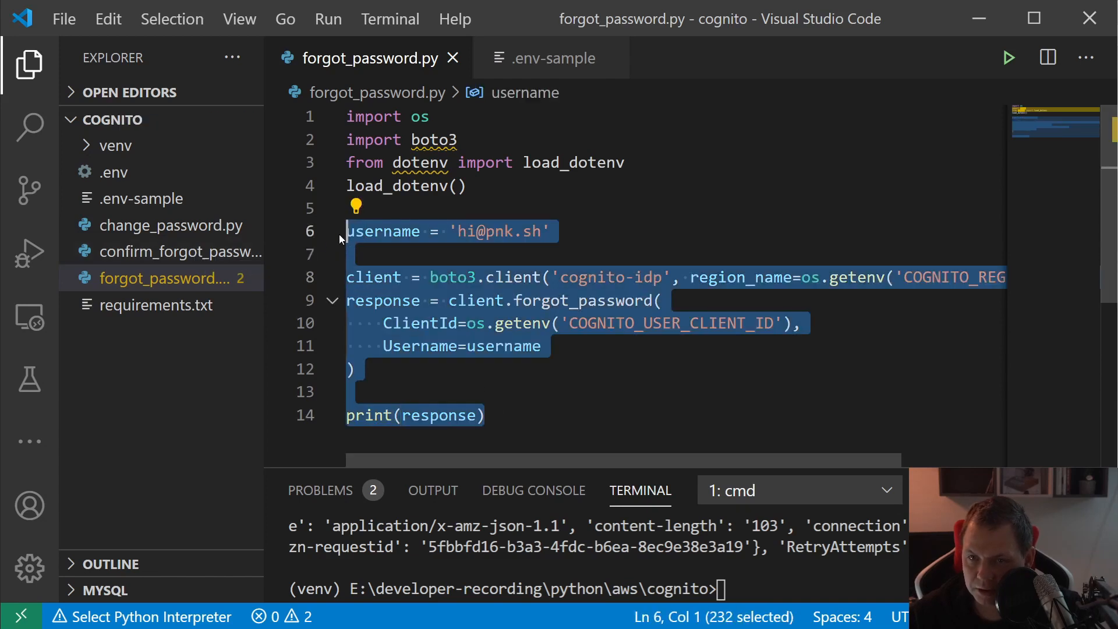
left_click(171, 251)
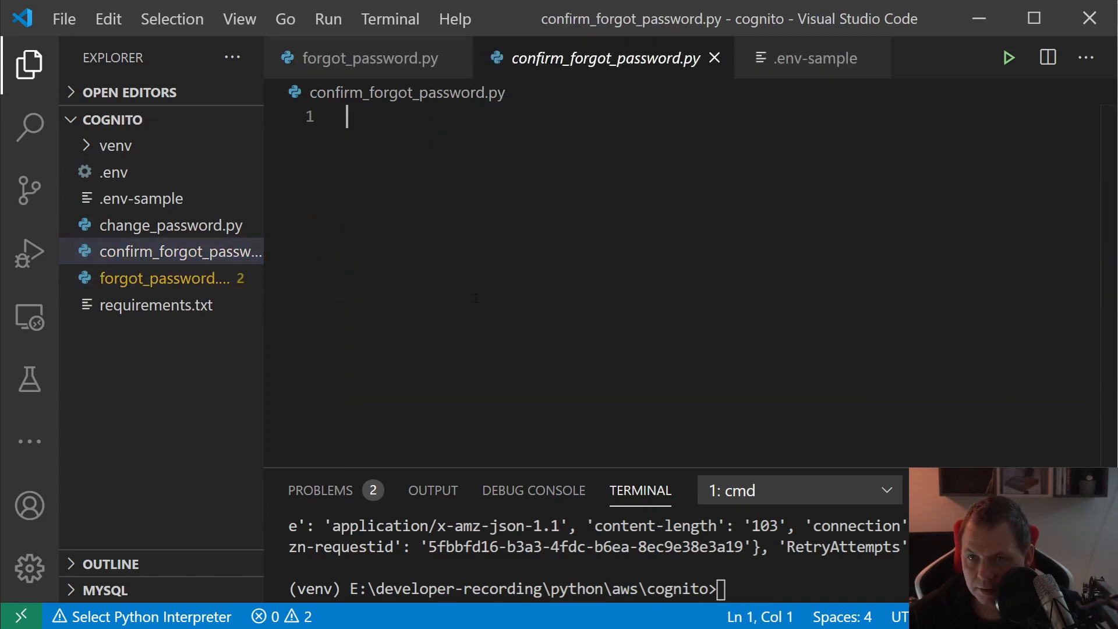
left_click(368, 58)
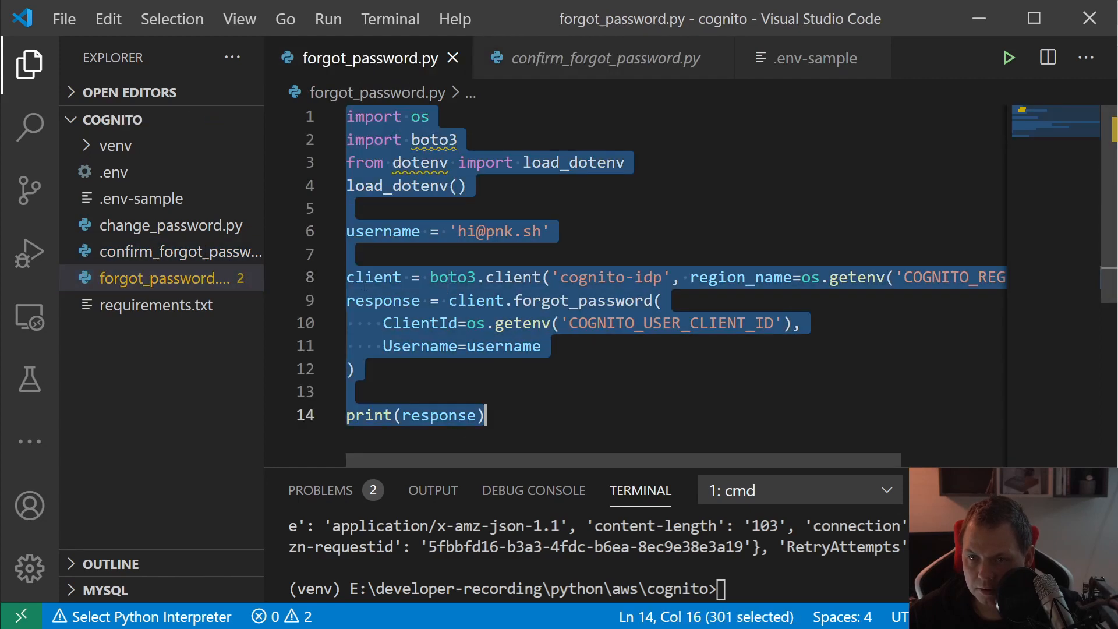
left_click(608, 58)
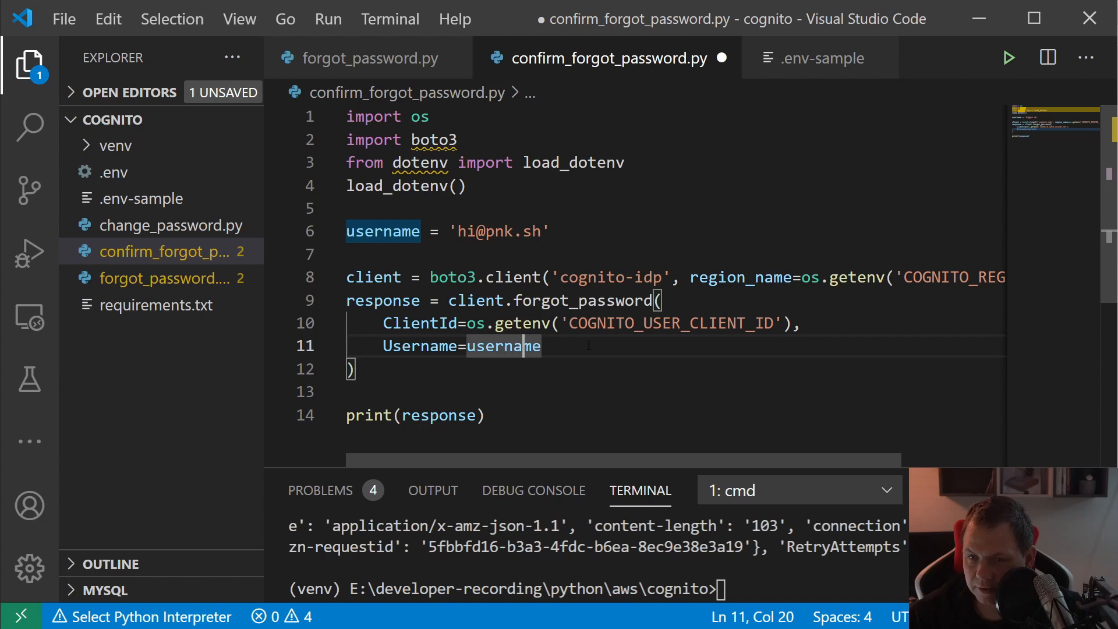
Step: Add a ConfirmationCode=confirm_code argument to the Cognito call
type(",")
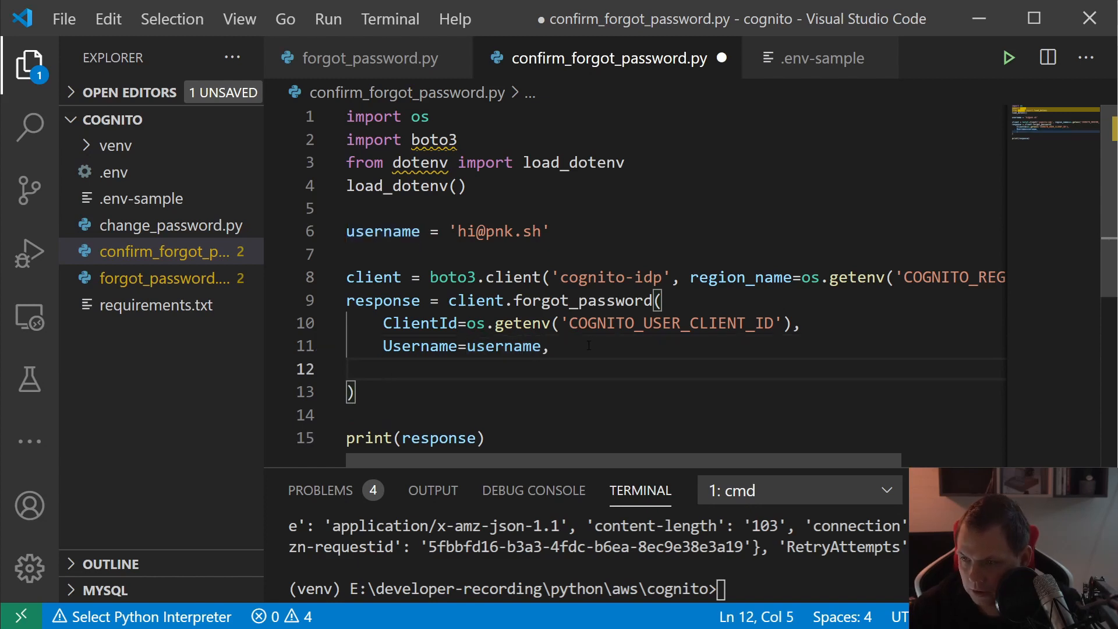
type("Confirmat")
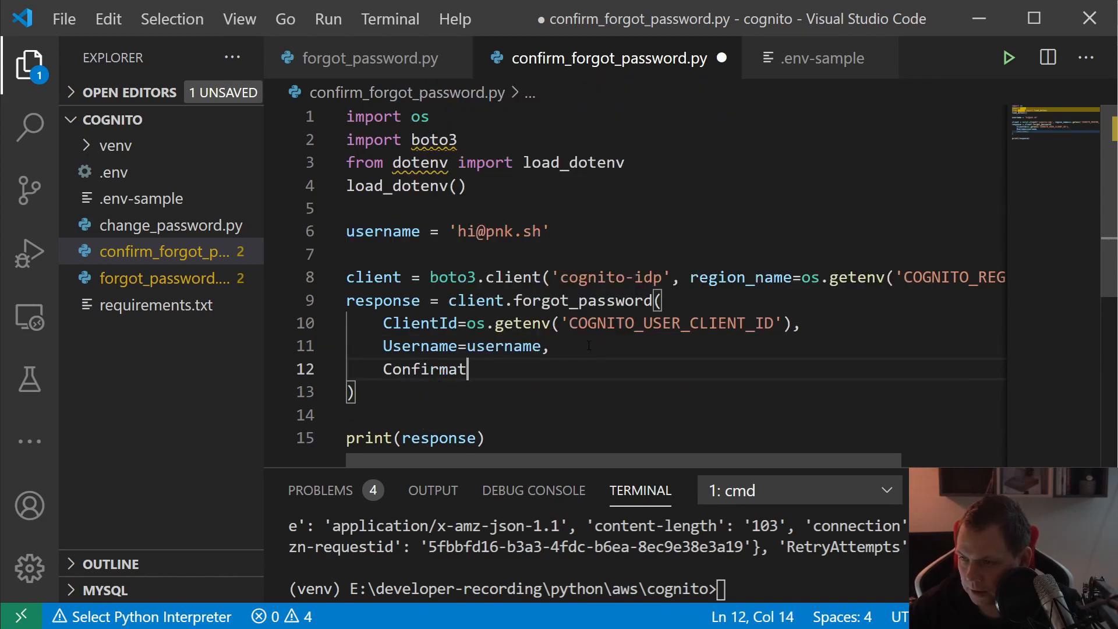
type("ionCode=")
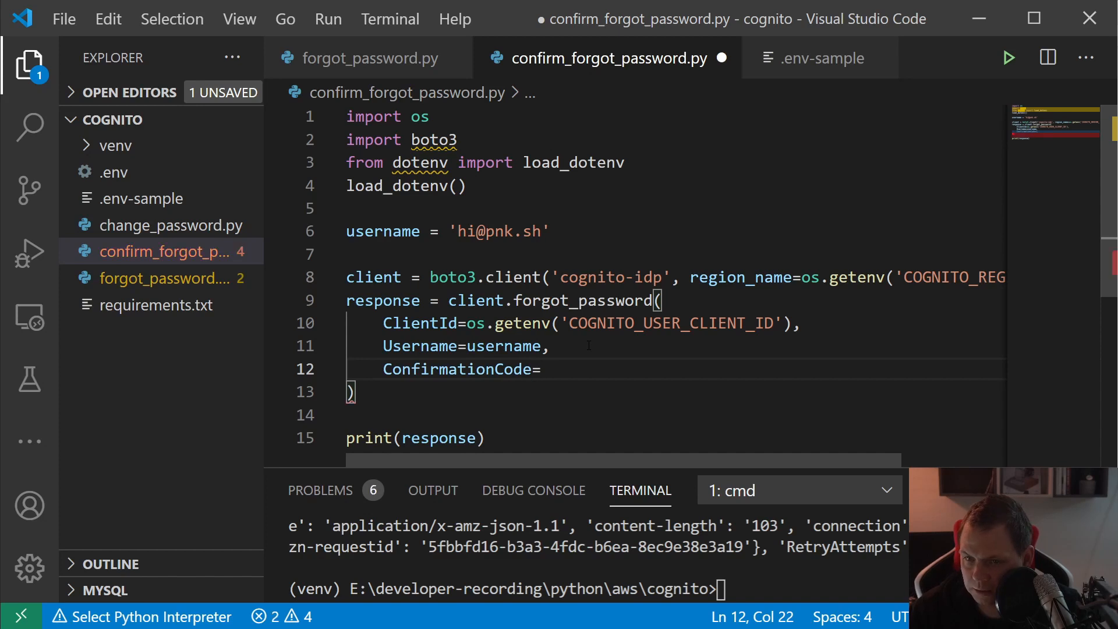
type("confirm_code")
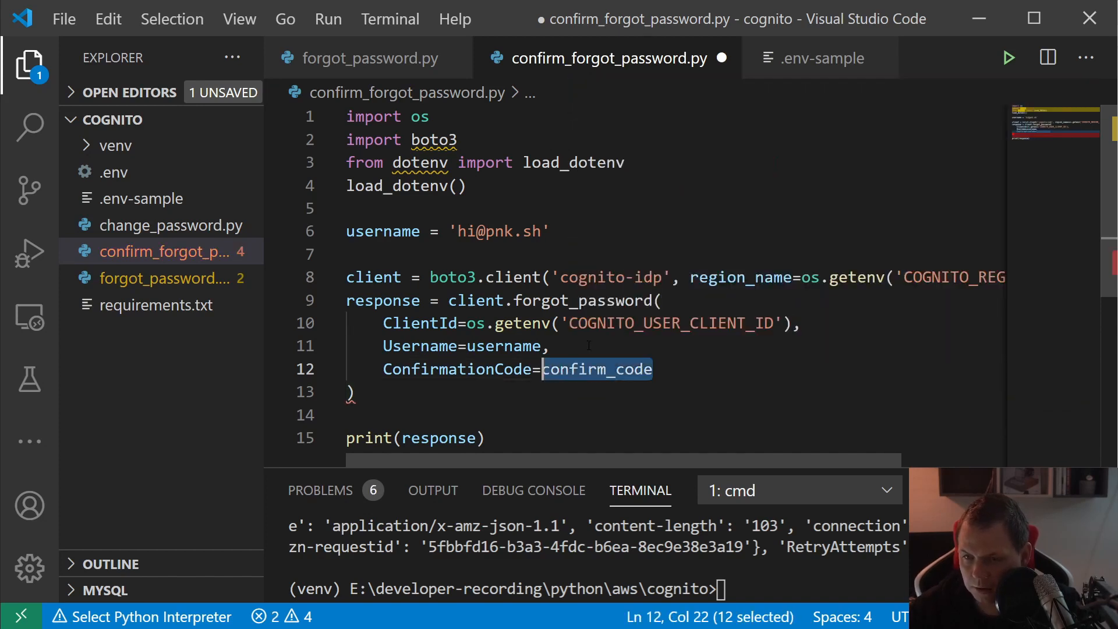
Step: Declare confirm_code = '' and password = '#' variables and start the Password argument
type("confirm_code =")
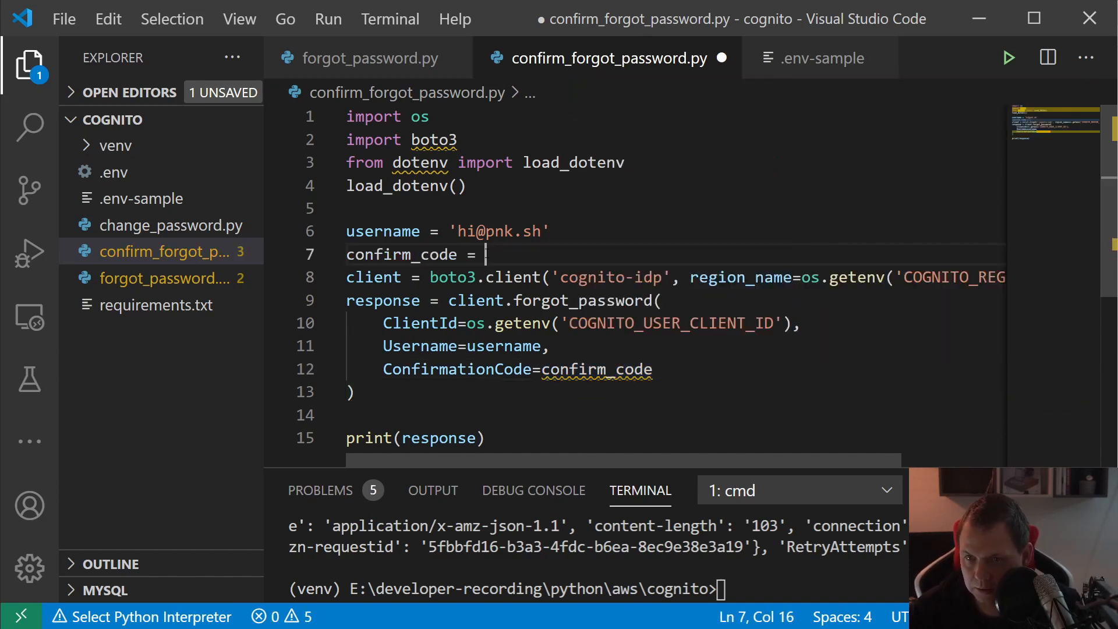
type("''")
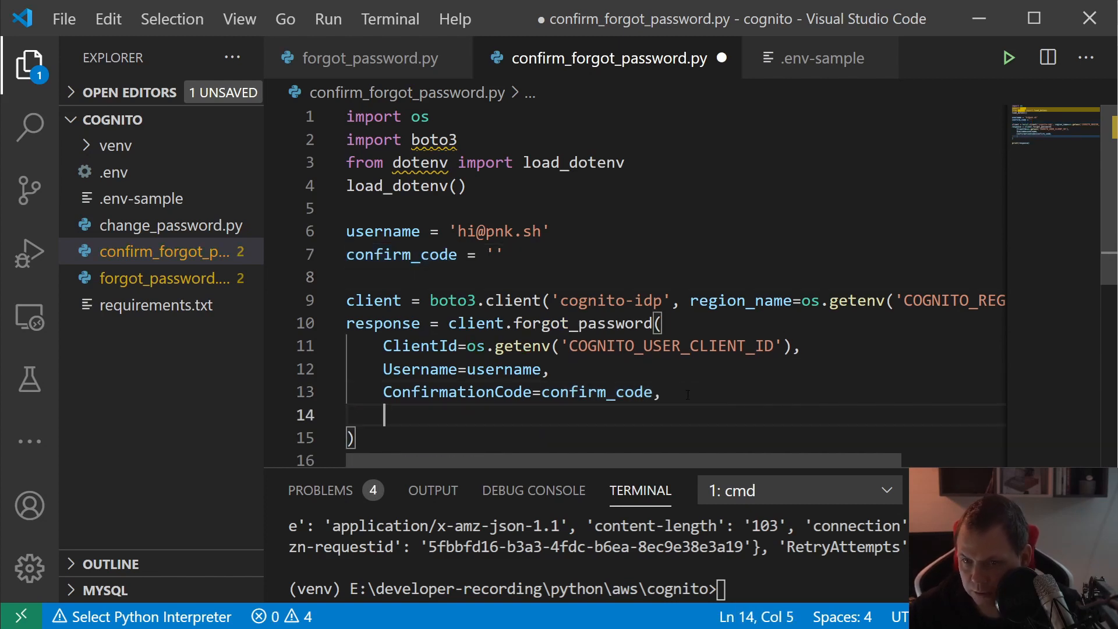
type("Passo")
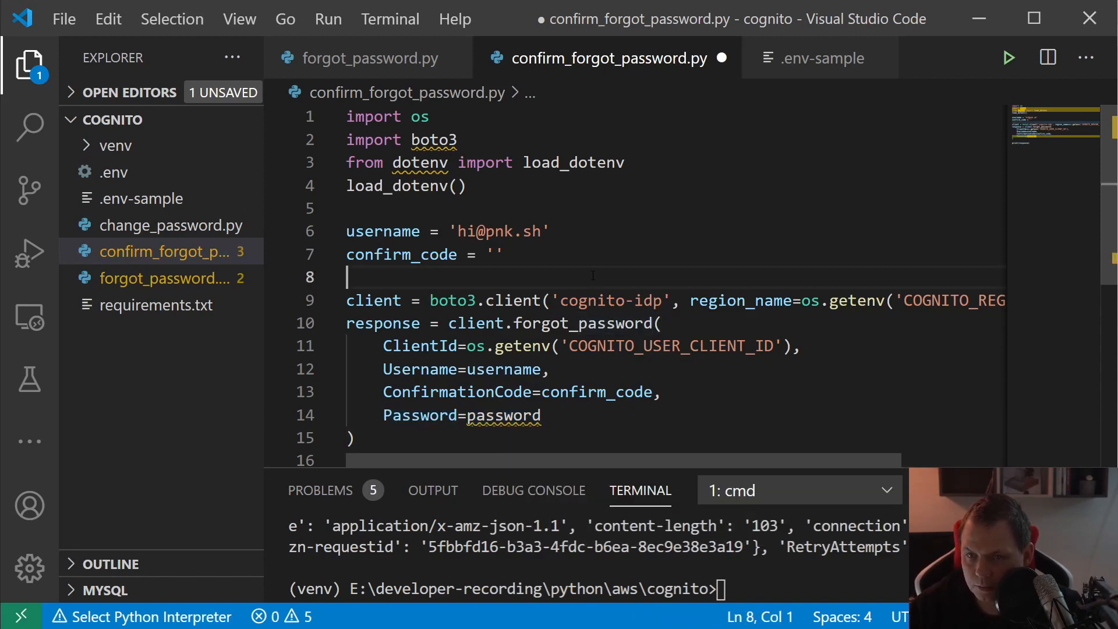
type("password = ''")
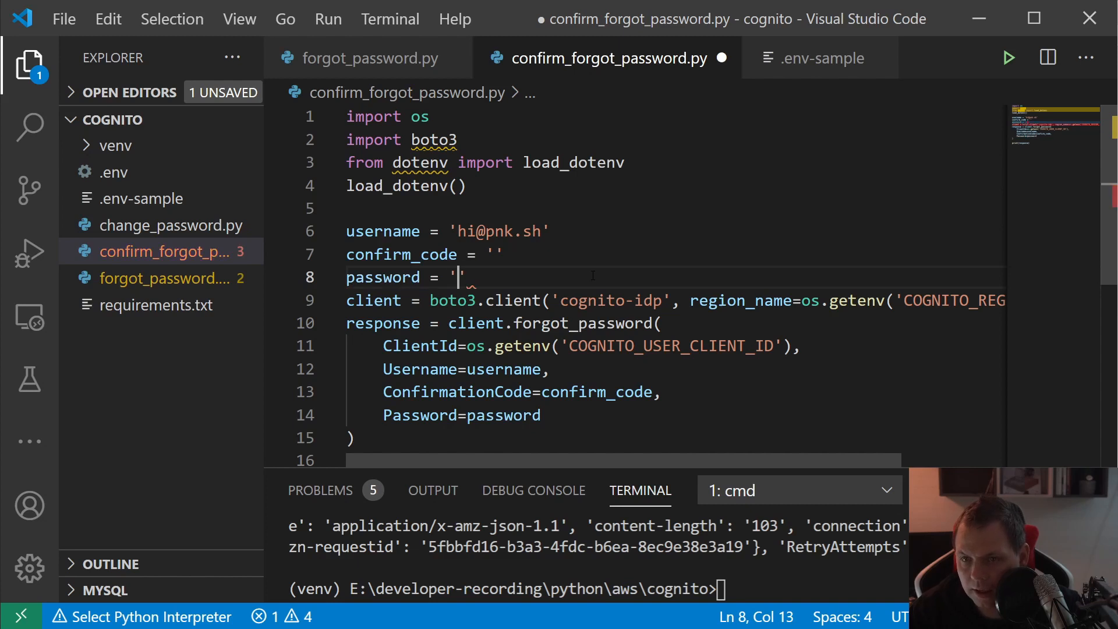
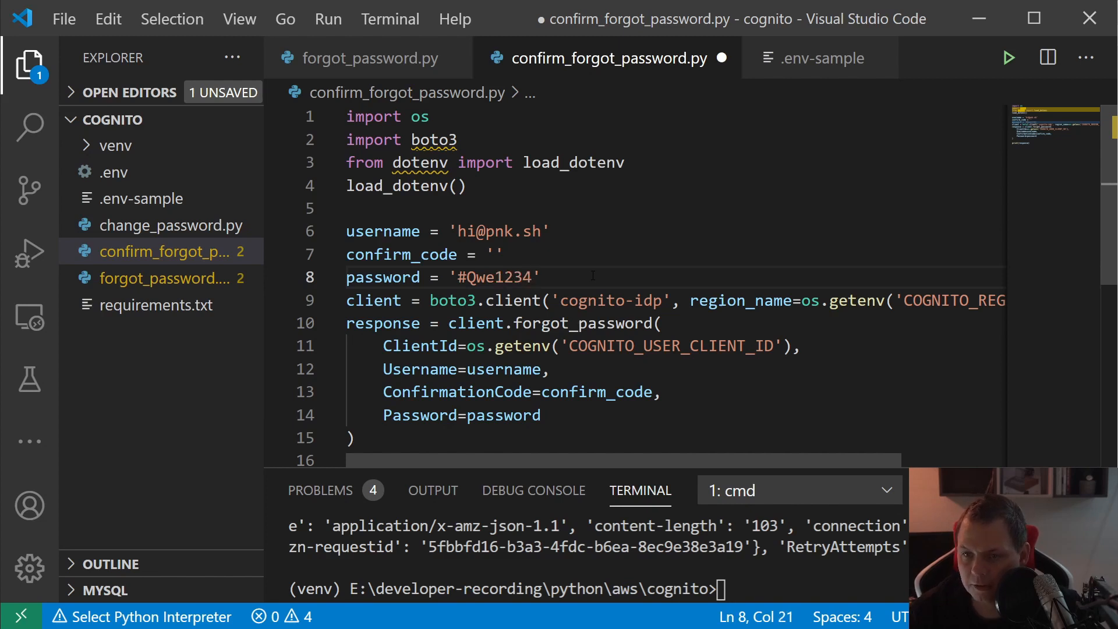
double_click(382, 277)
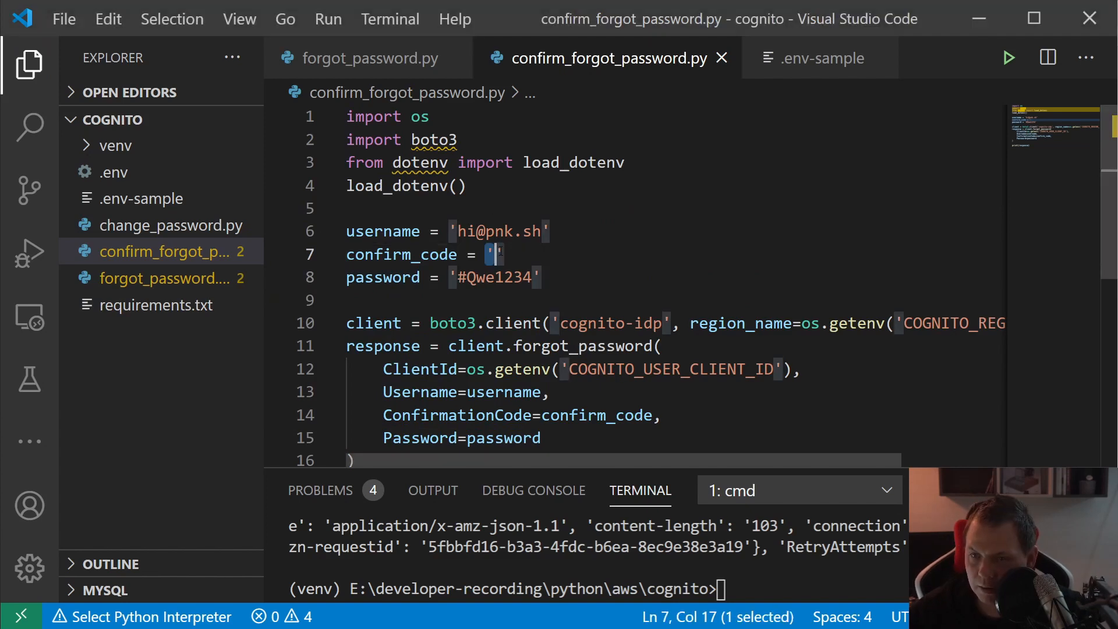
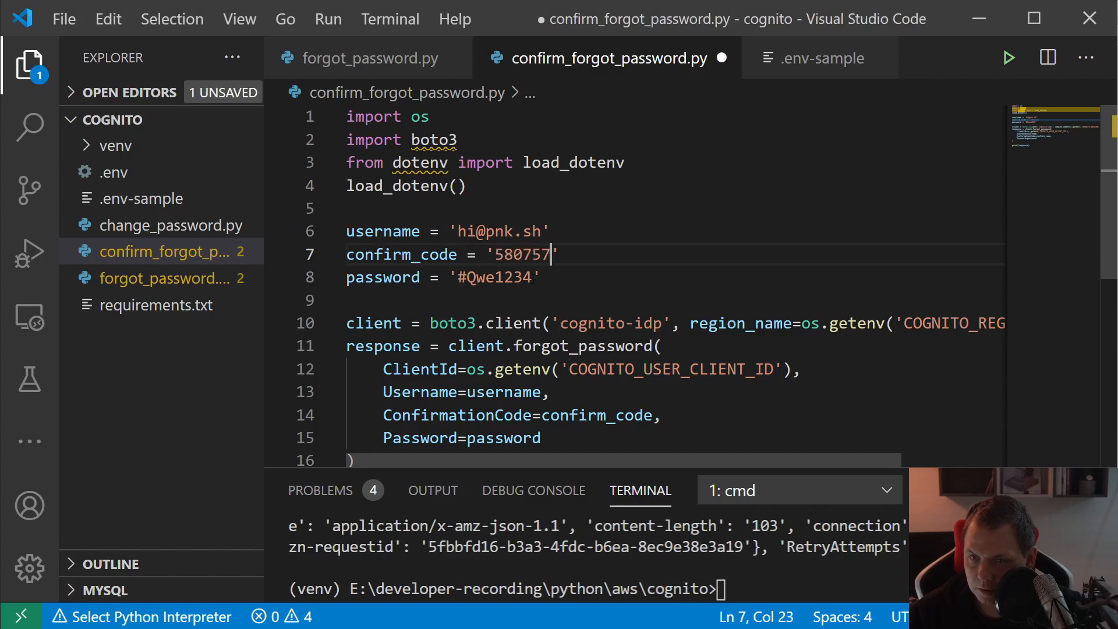
key("ctrl+s")
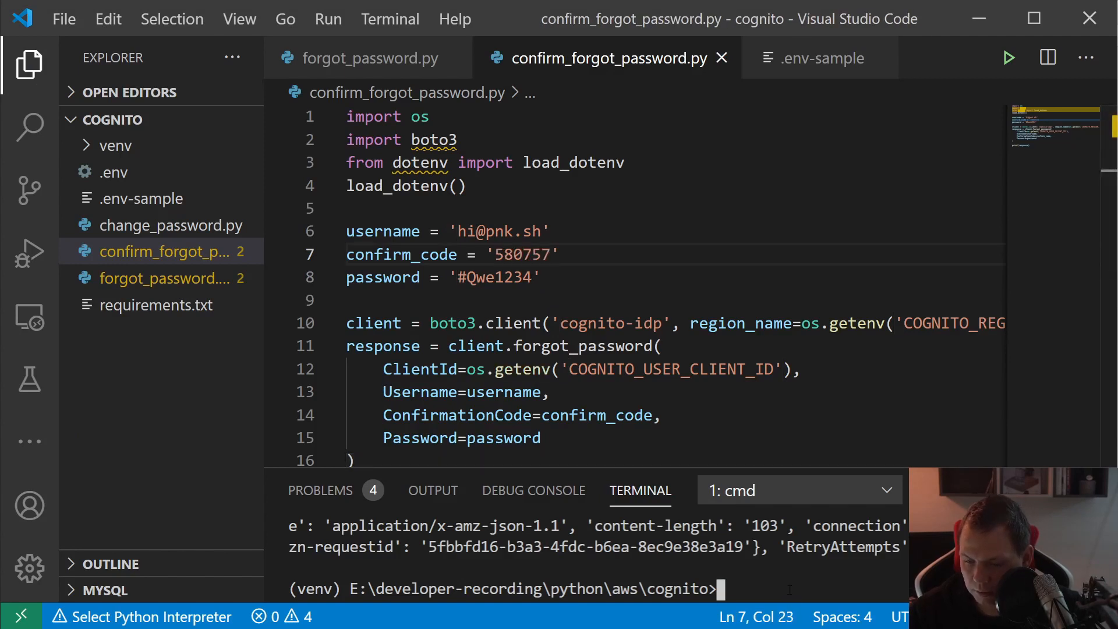
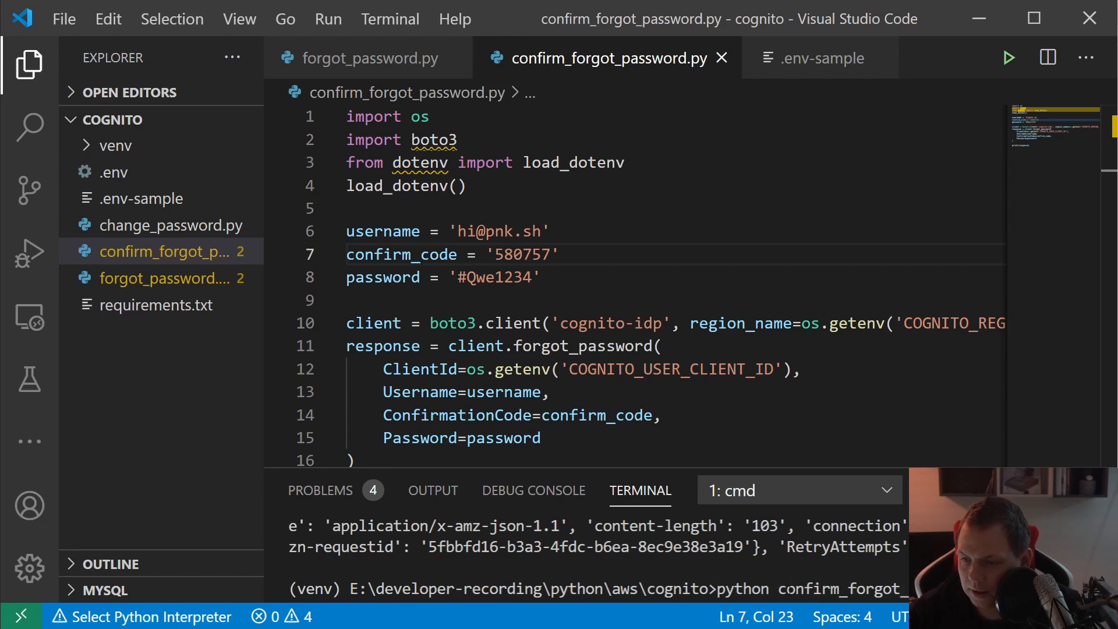
key("Enter")
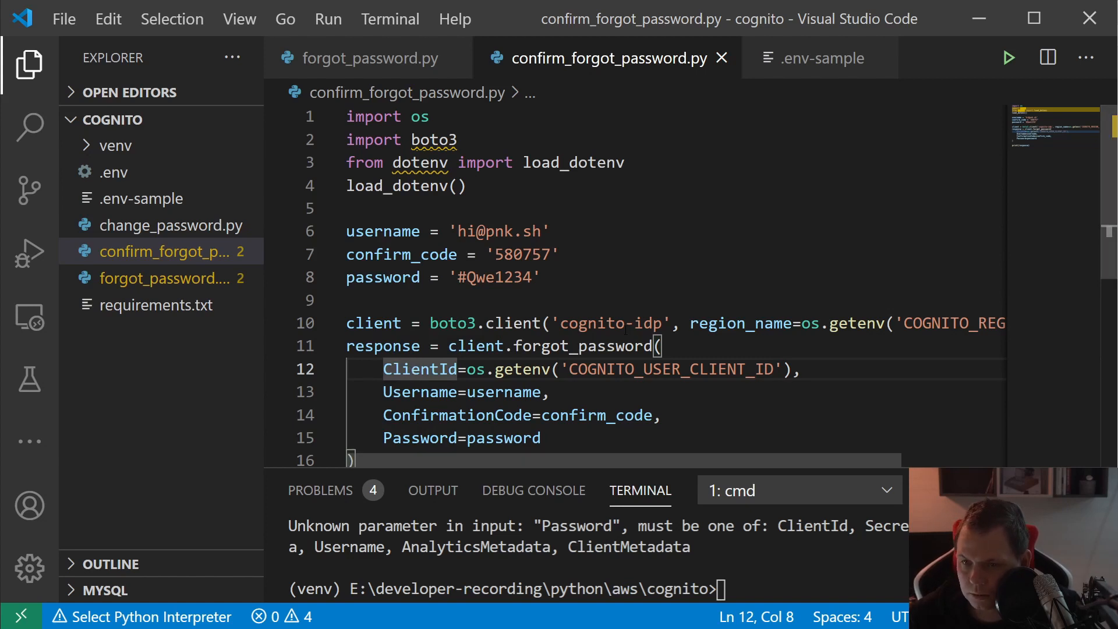
Step: Rename the client call to confirm_forgot_password and rerun the script successfully
double_click(582, 346)
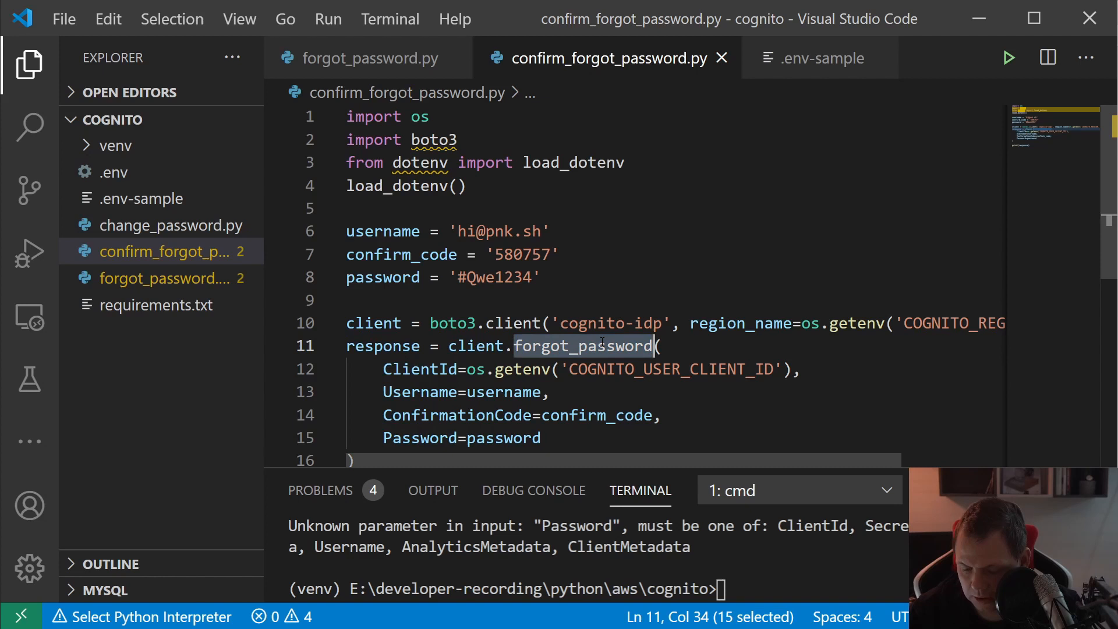
type("confirm")
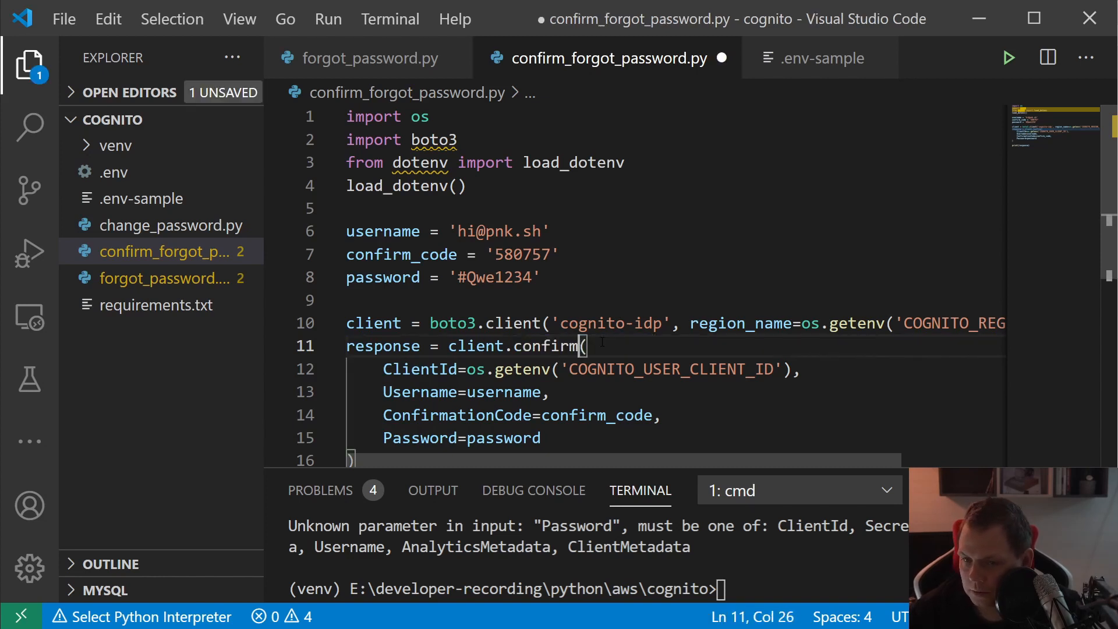
type("_")
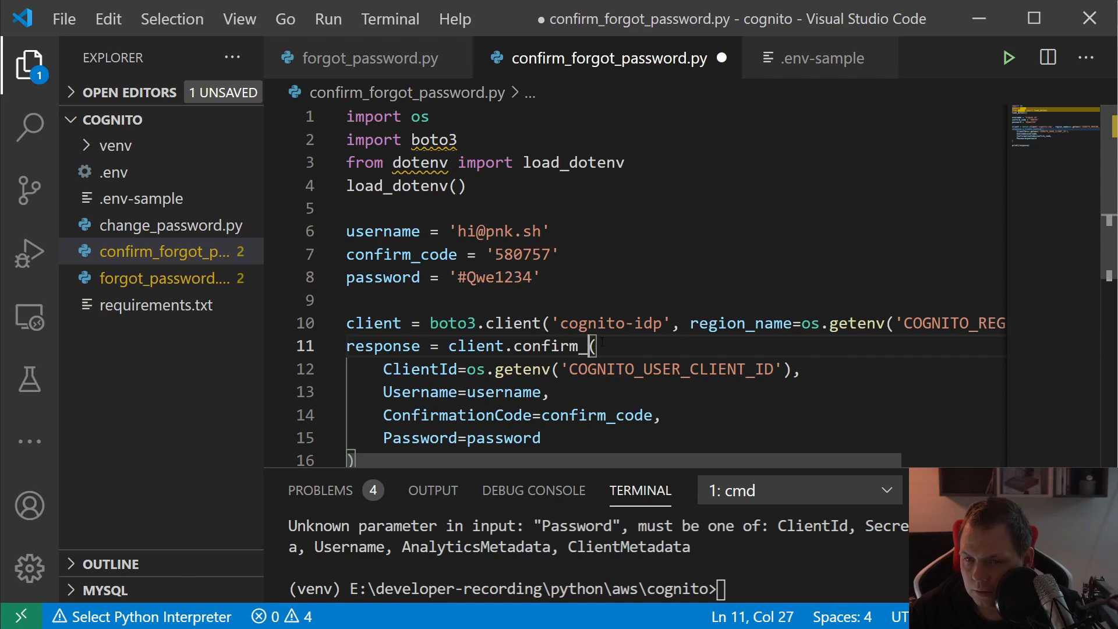
type("fo")
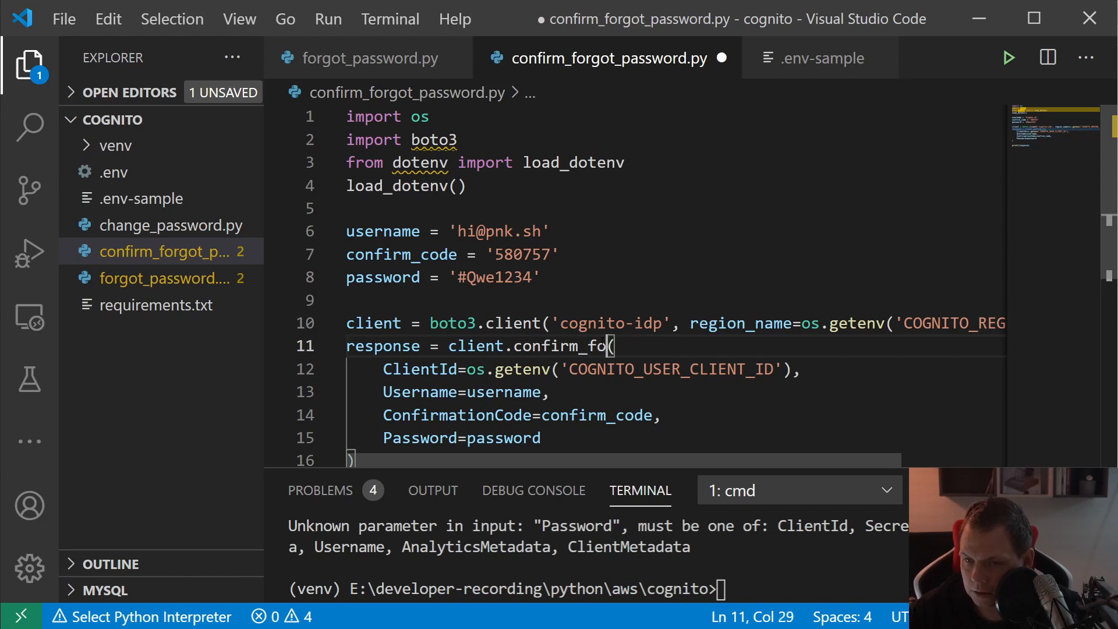
type("rgot_password")
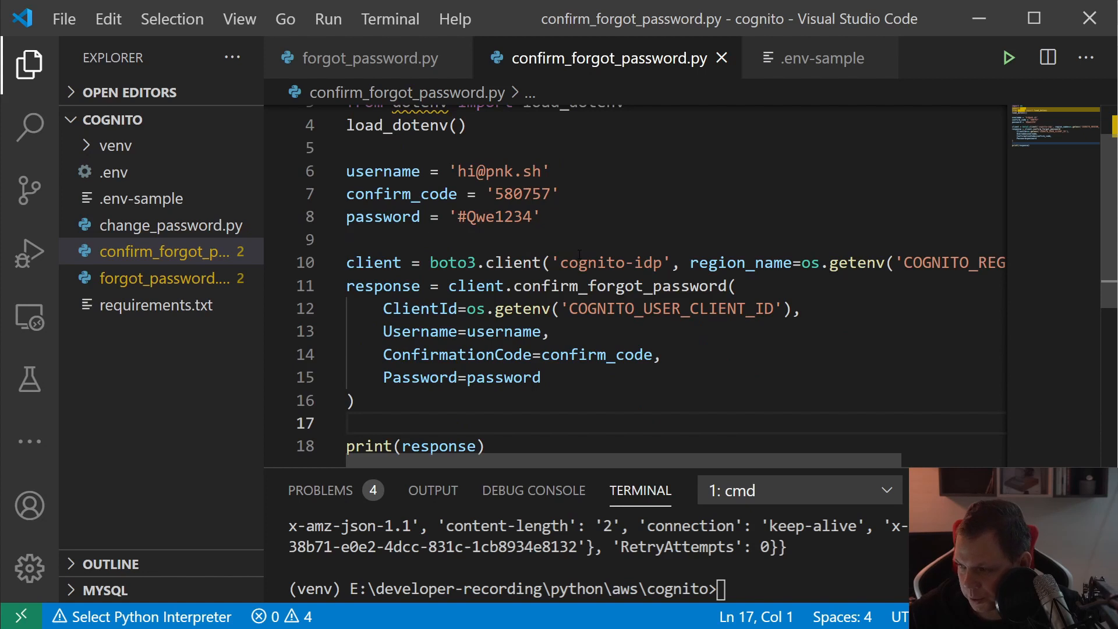
scroll("down", 3)
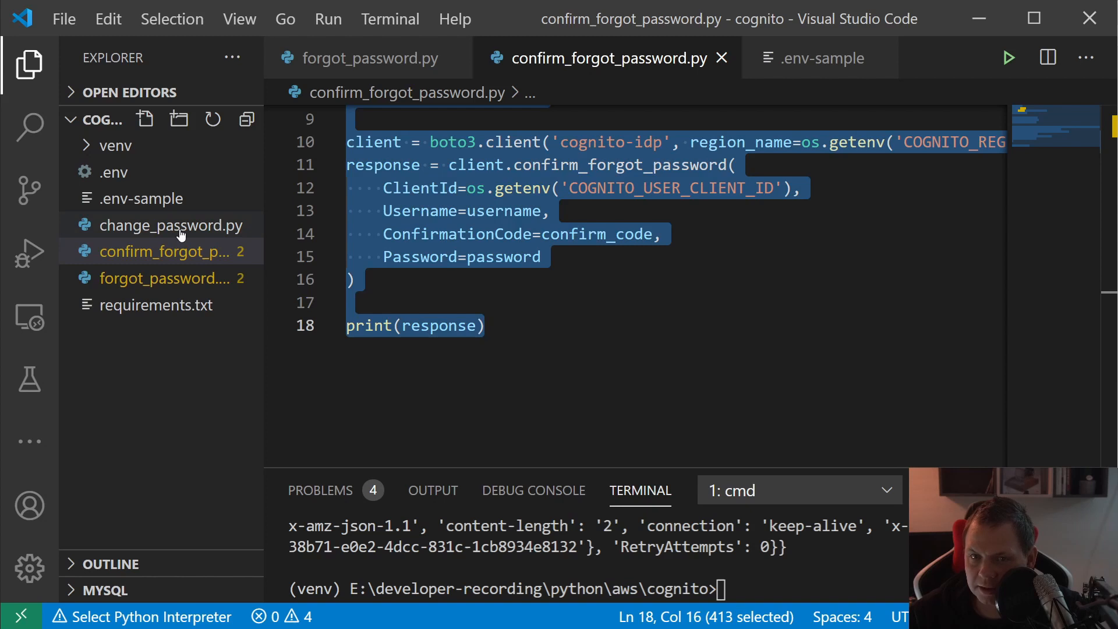
Step: Open change_password.py holding the pasted confirm_forgot_password code
left_click(170, 226)
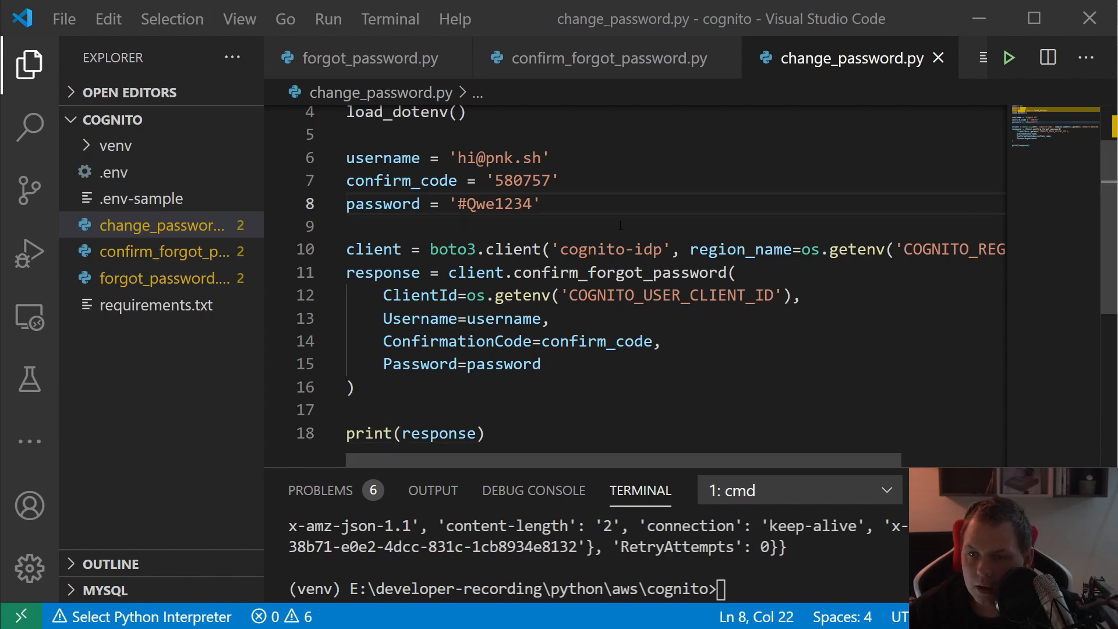
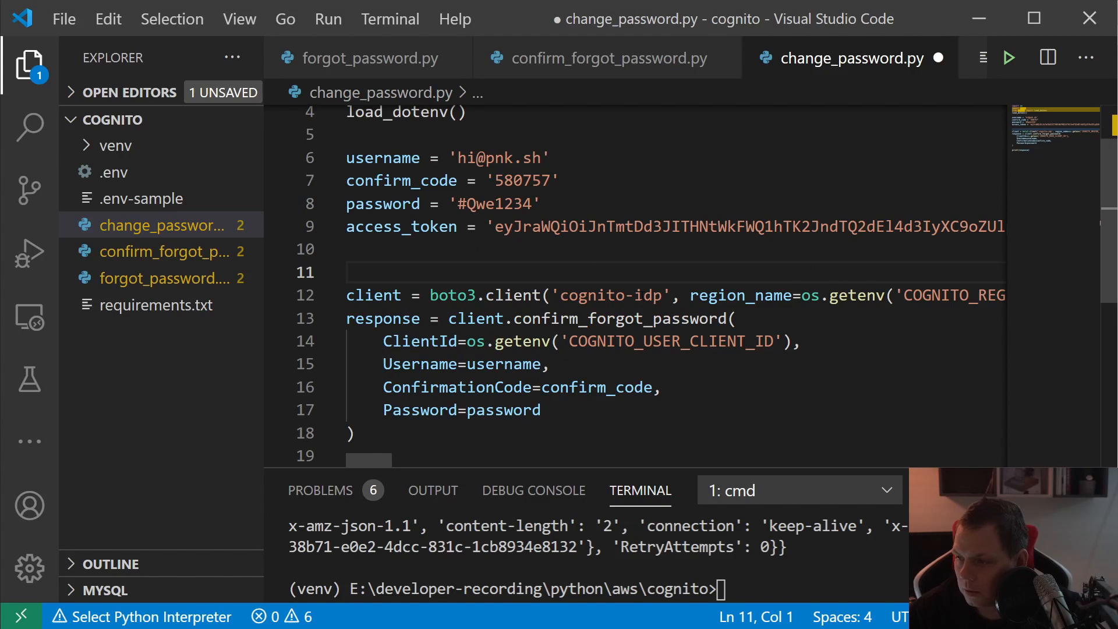
left_click(544, 204)
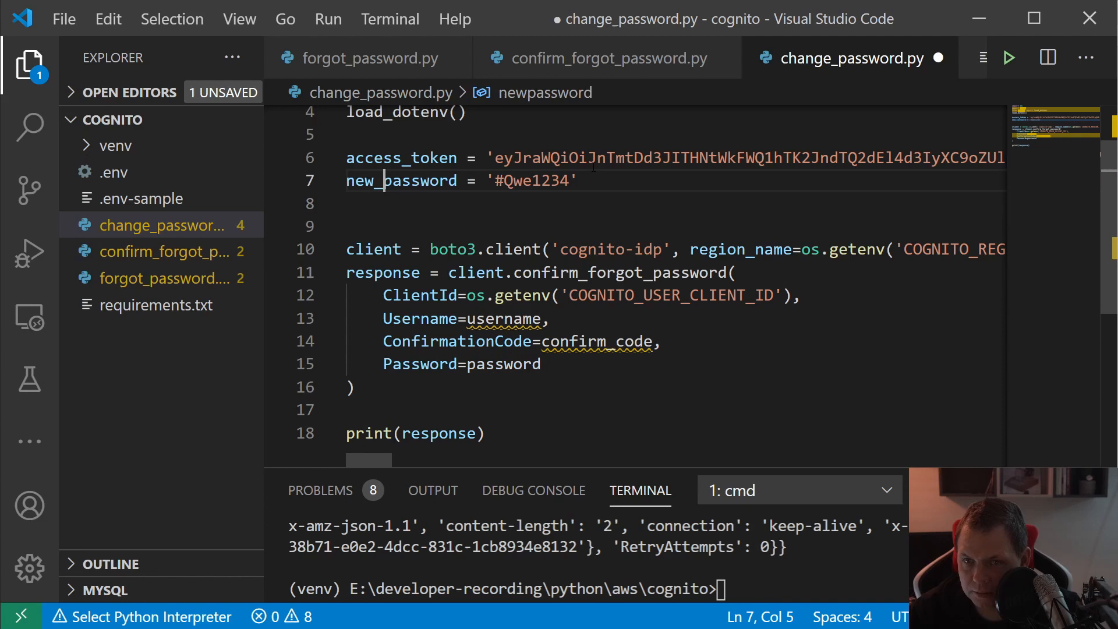
type("p")
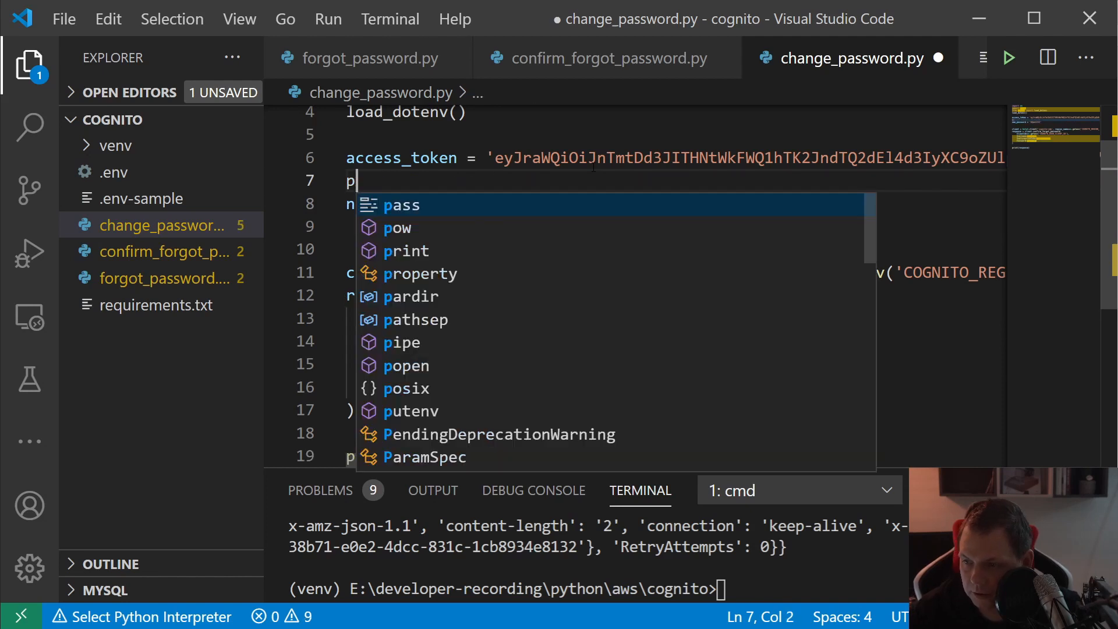
type("revious_pas")
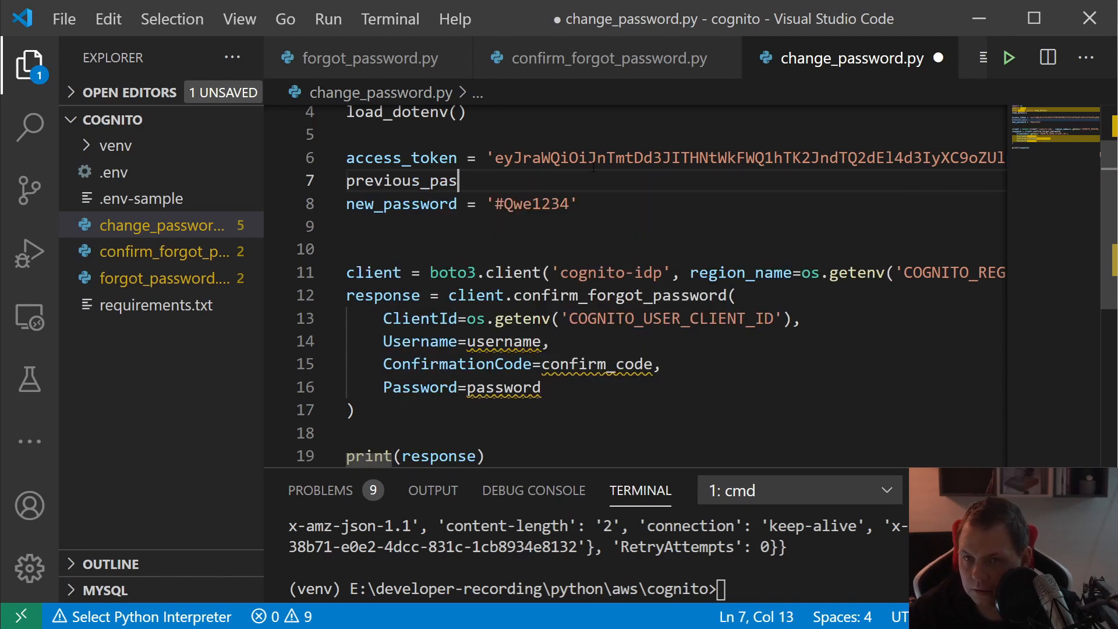
type("sword = ''")
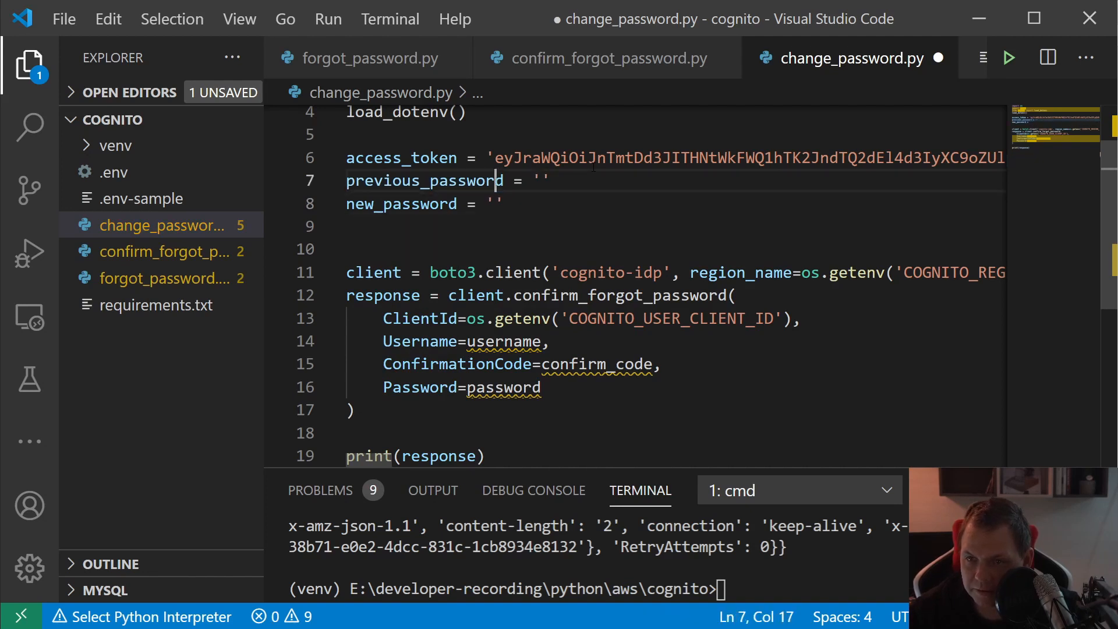
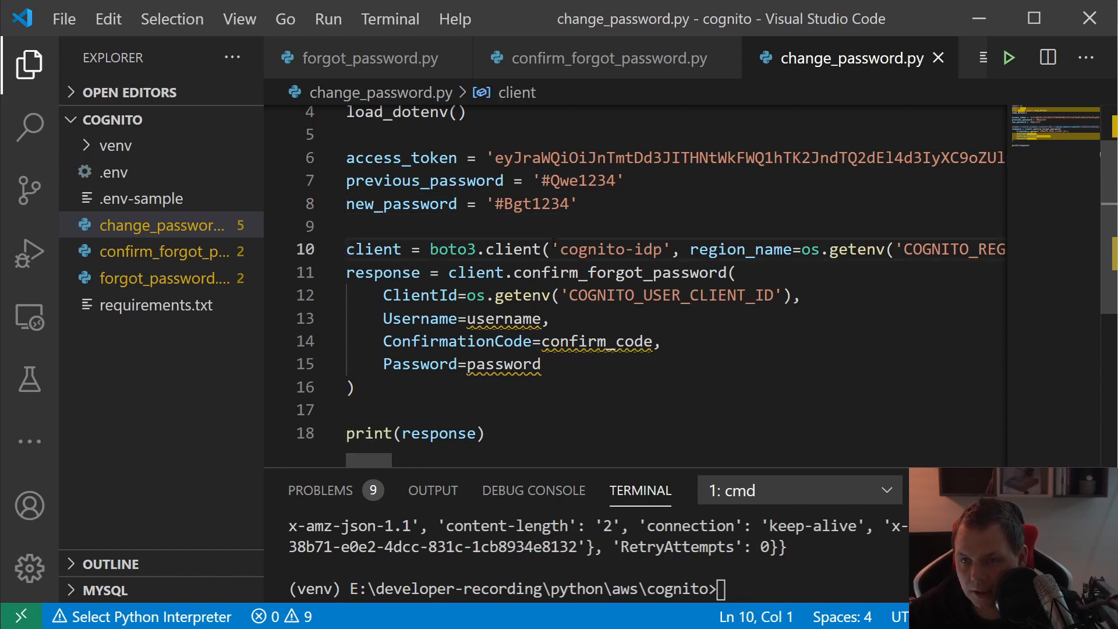
left_click(624, 181)
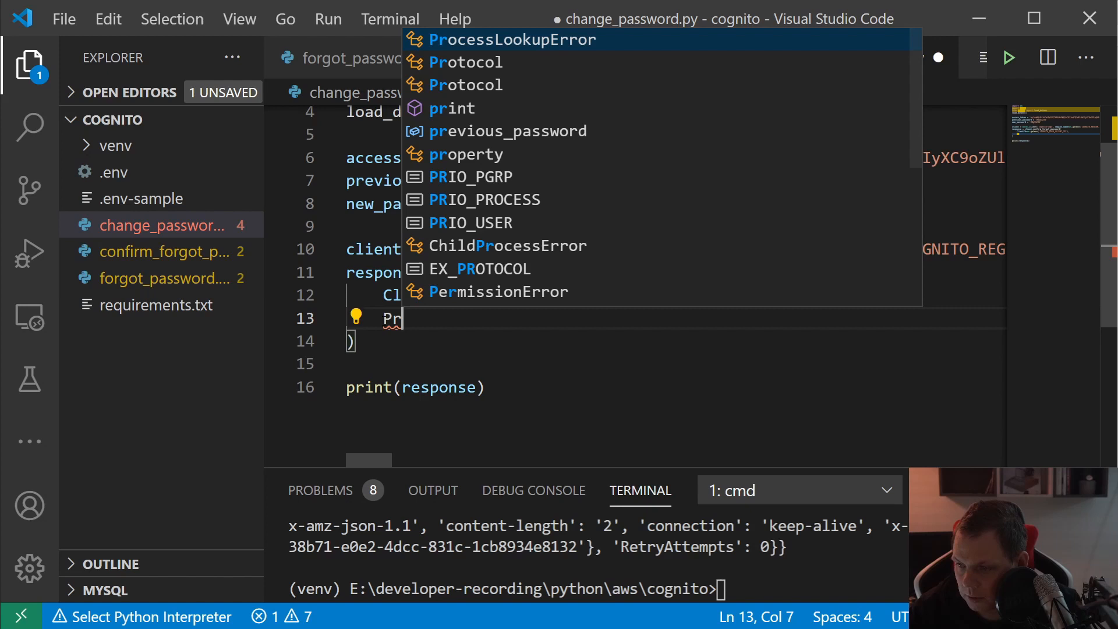
Step: Pass PreviousPassword=previous_password, ProposedPassword=new_password and AccessToken=access_token to the call and save
type("eviousPassword=")
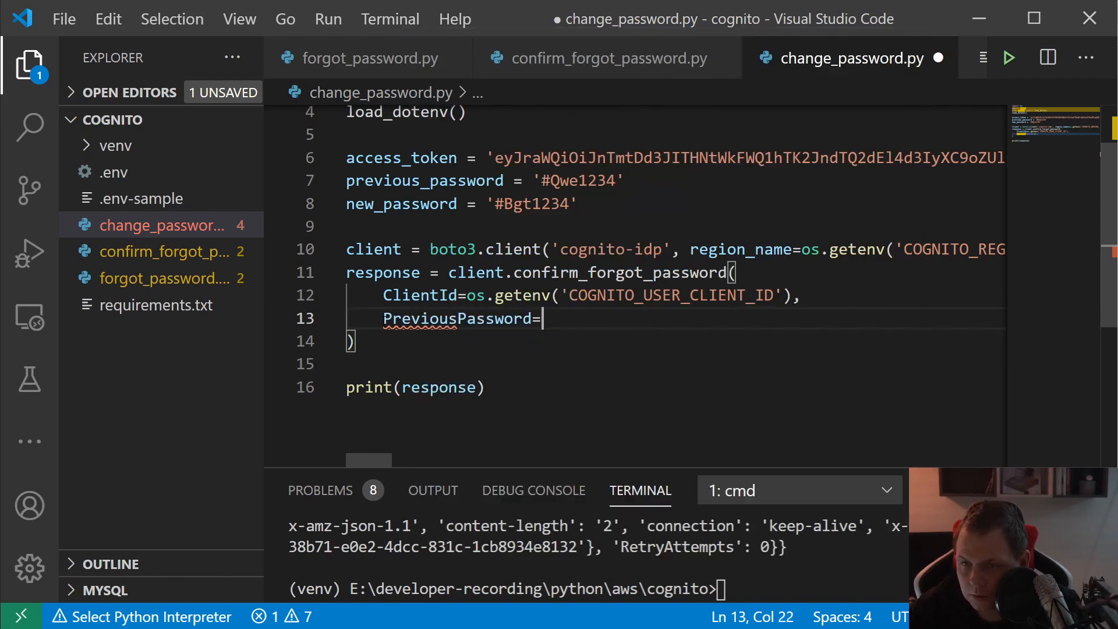
type("previous_password,")
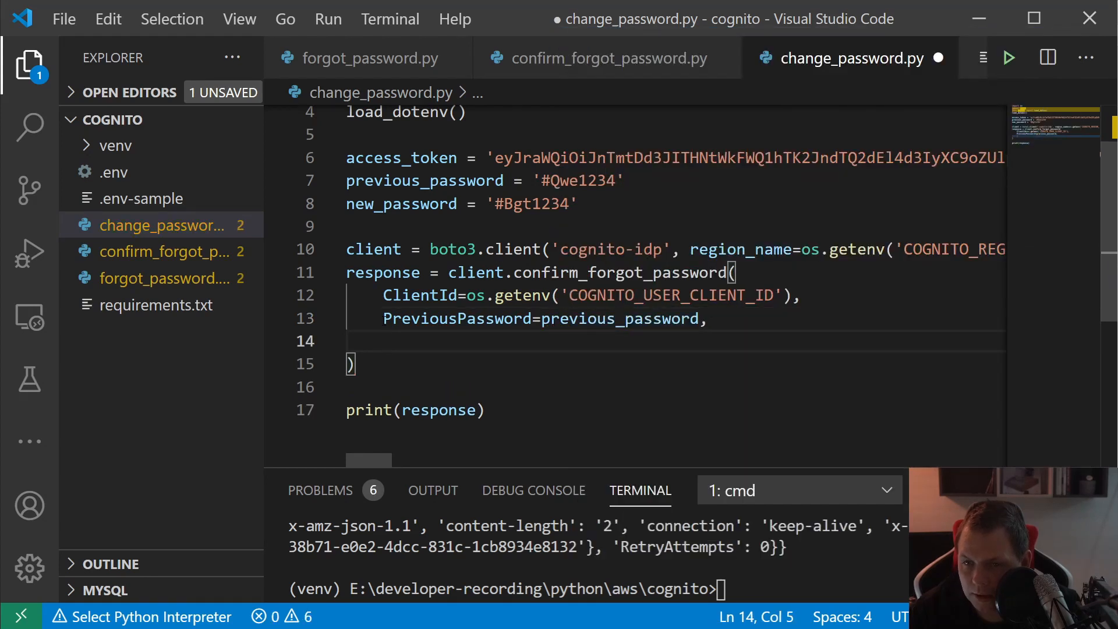
type("Pro")
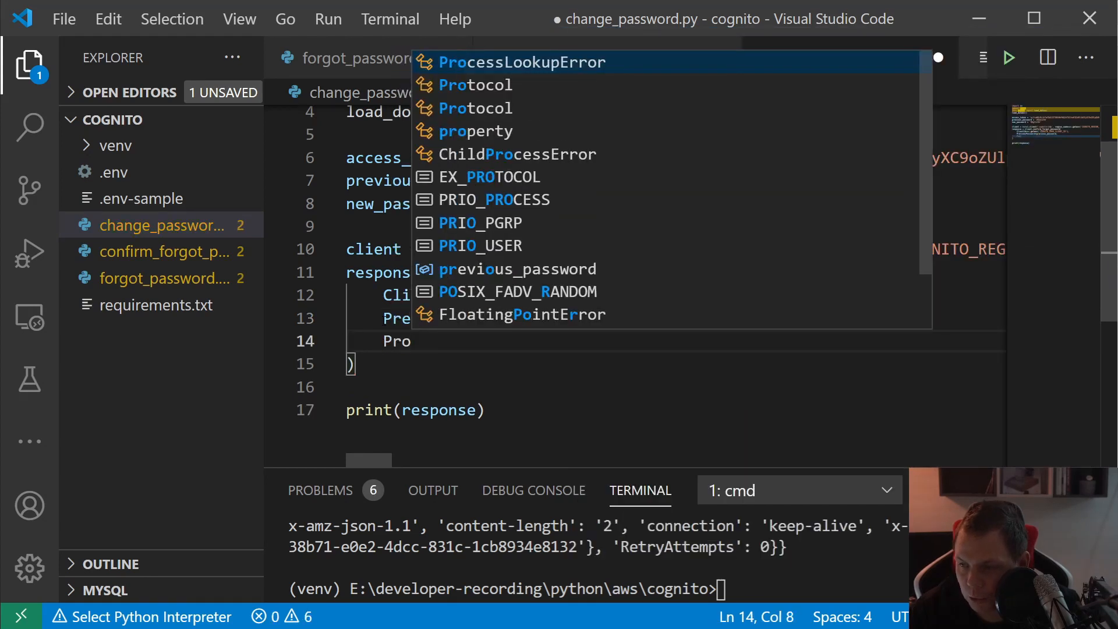
type("ProposedPass")
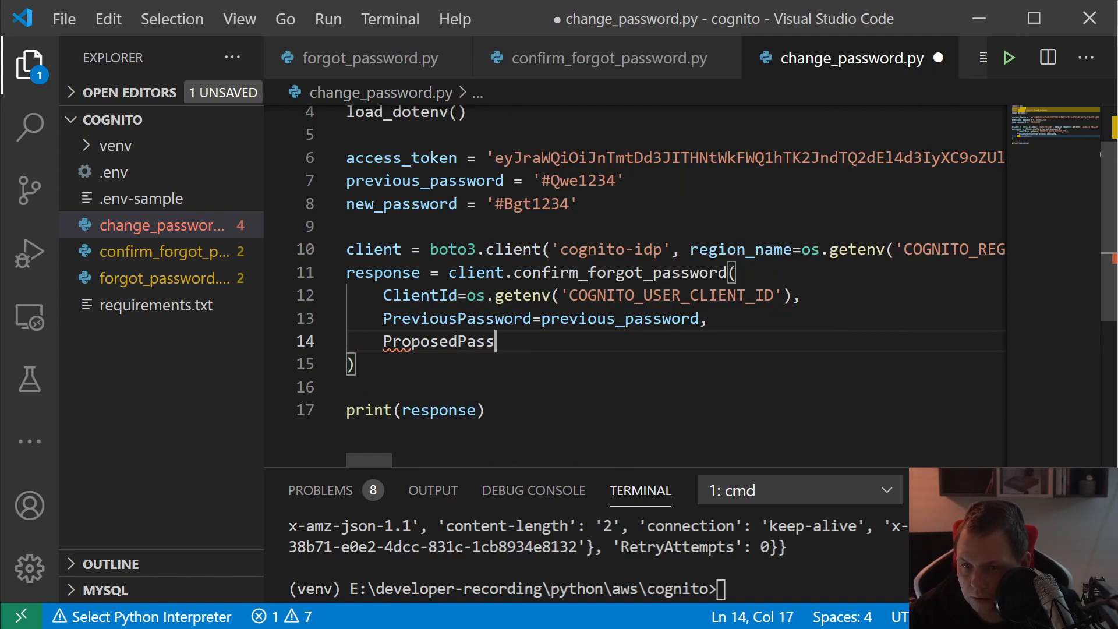
type("word=new_password,")
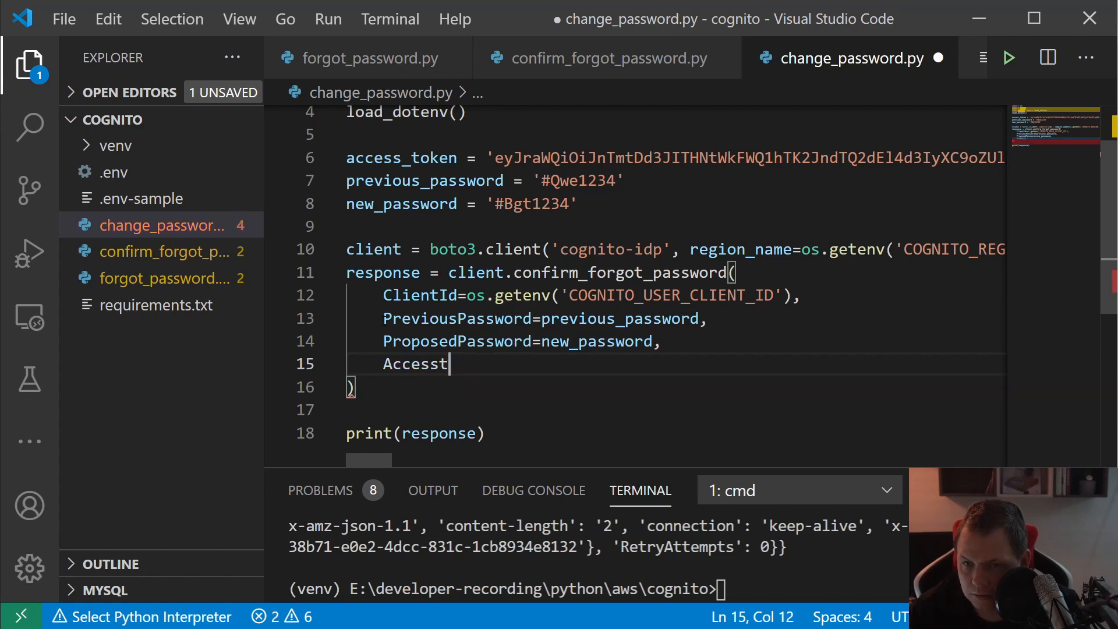
type("Token=access")
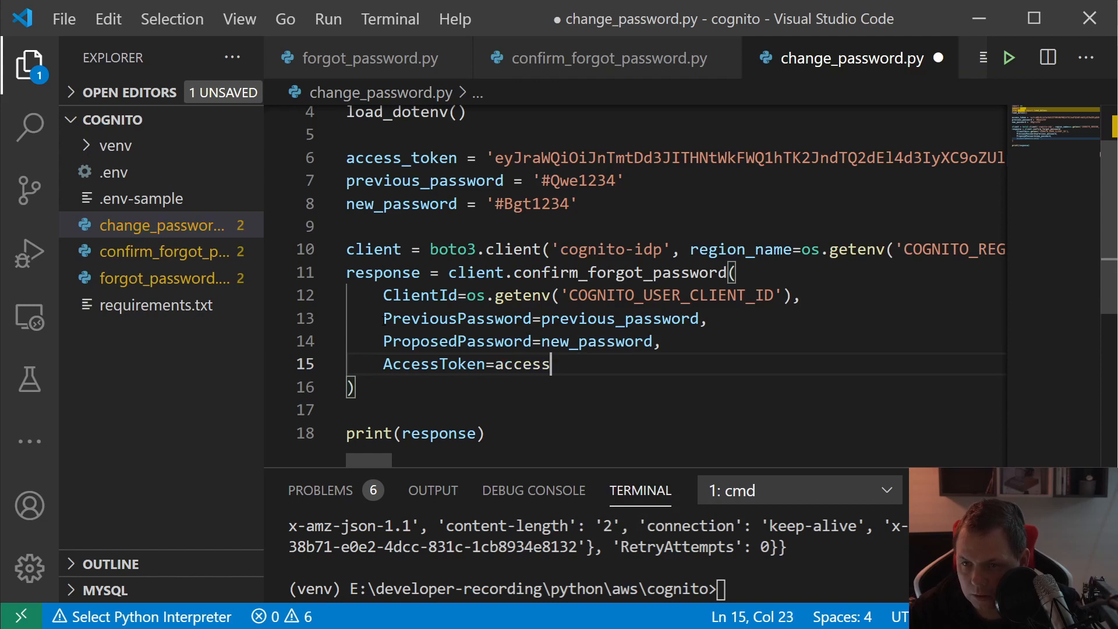
type("_token")
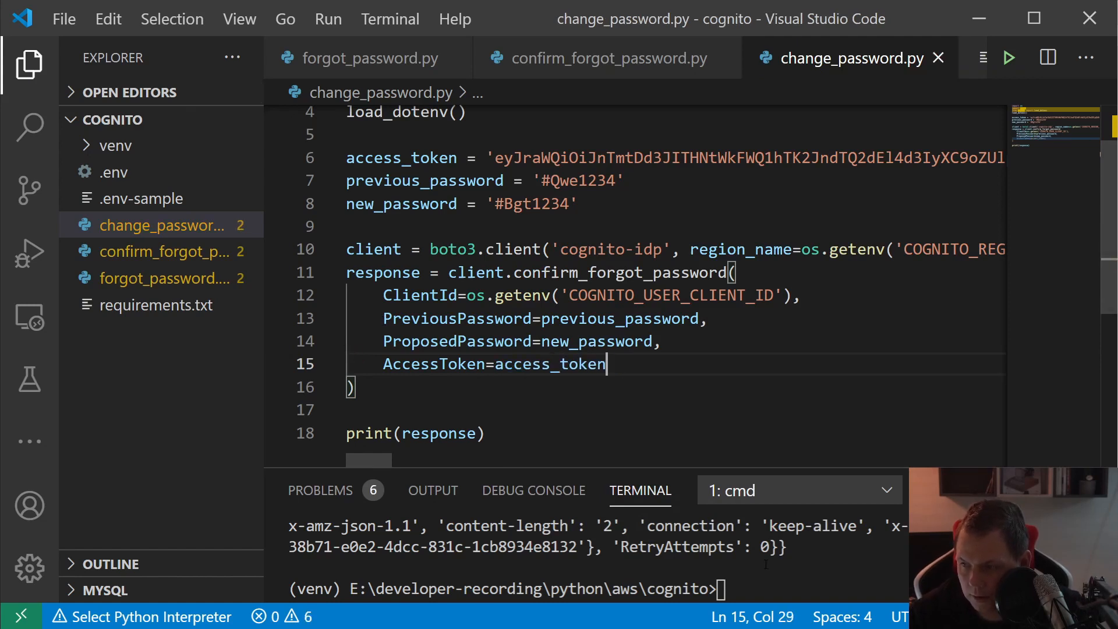
type("python")
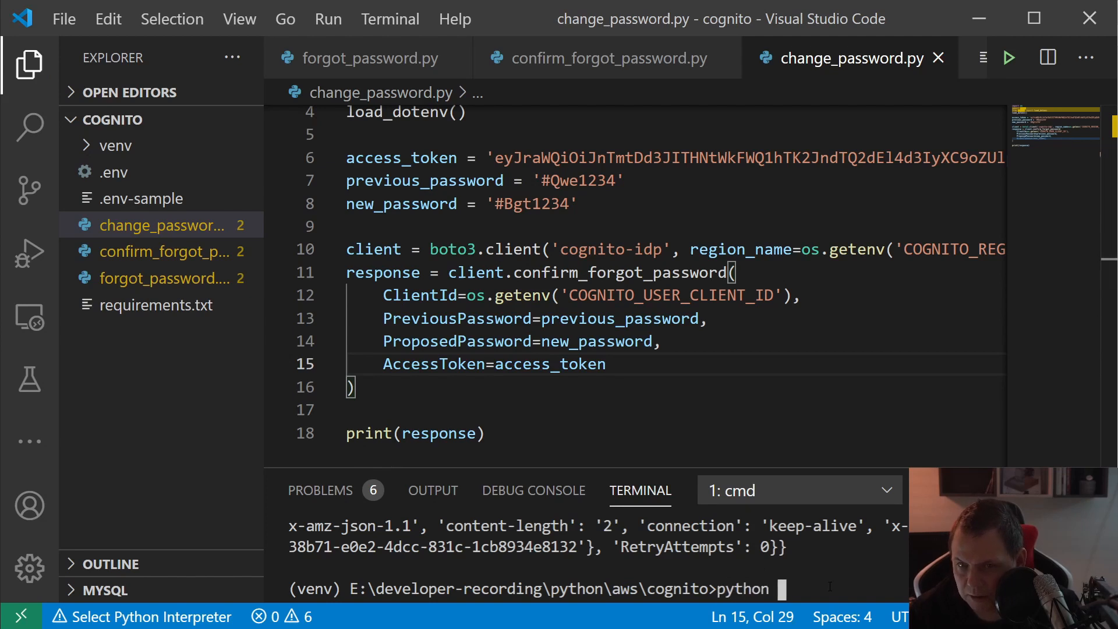
Step: Run change_password.py, rename the call to change_password, rerun, and remove the rejected ClientId line
type("change_password")
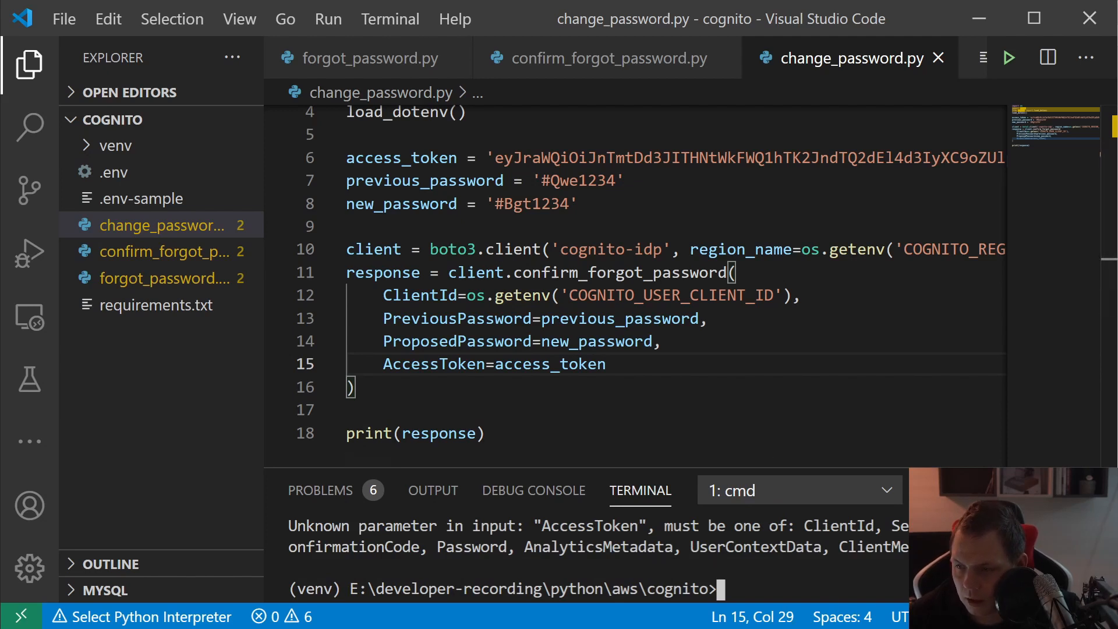
double_click(619, 273)
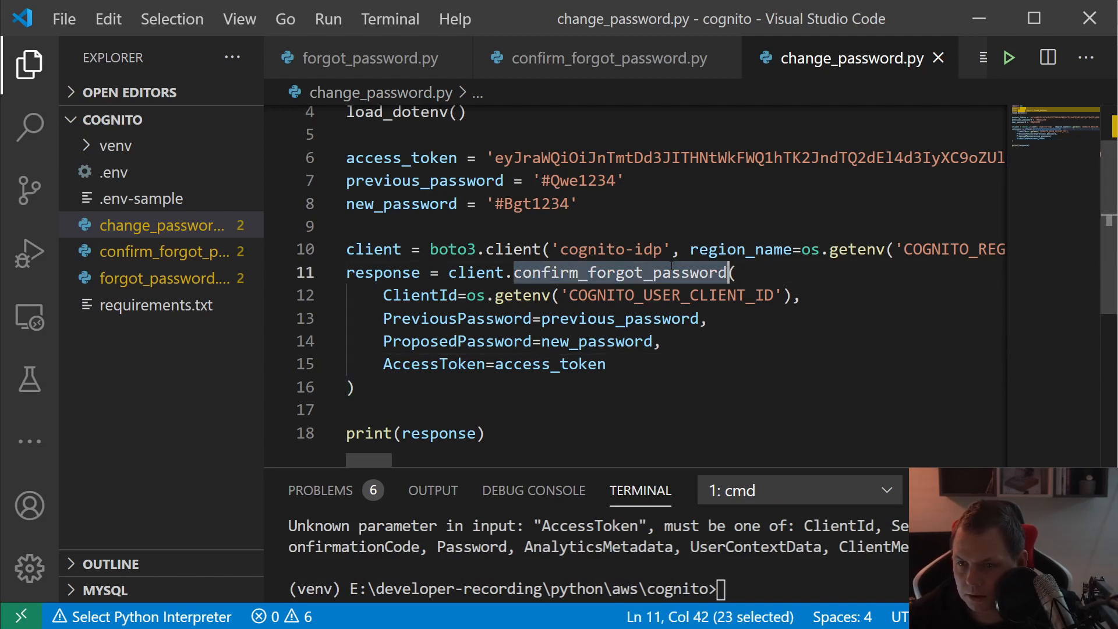
type("chang")
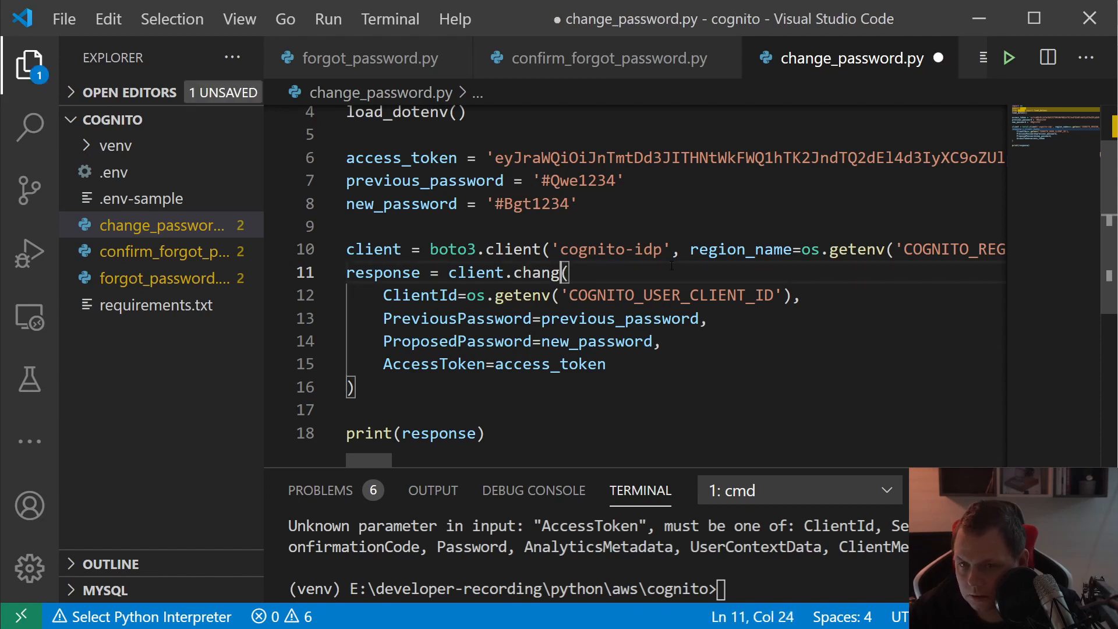
type("e_password")
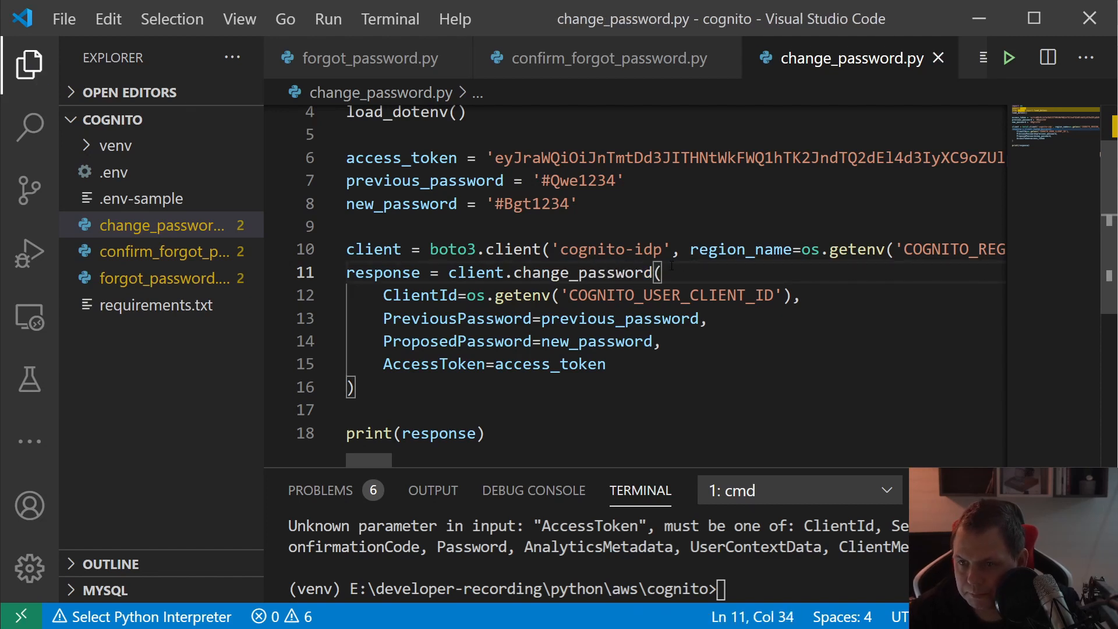
type("python change_password")
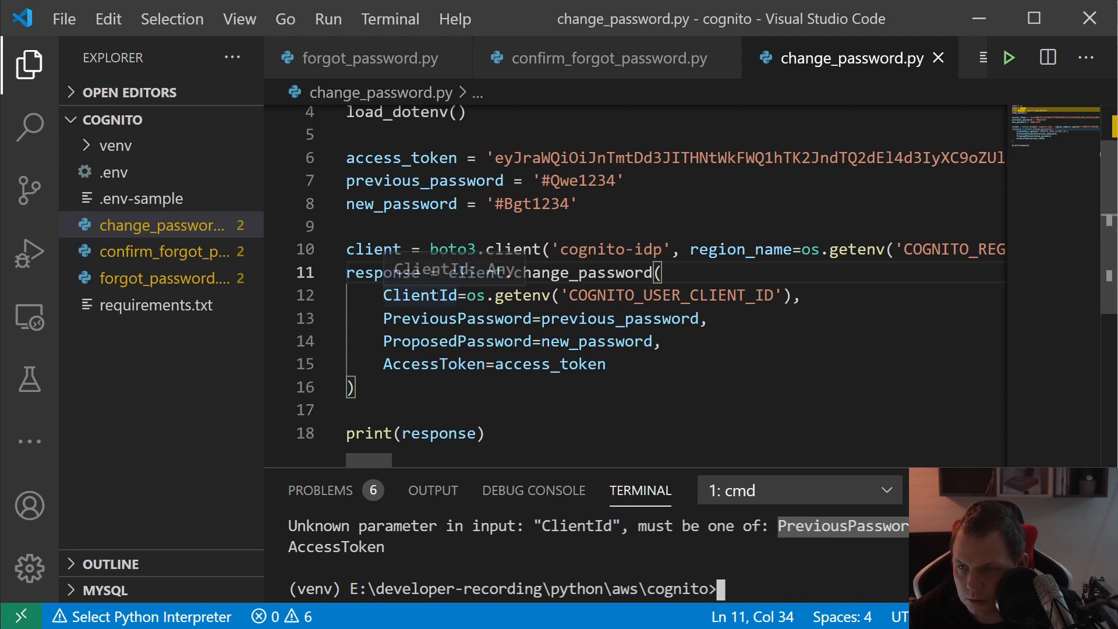
key("Delete")
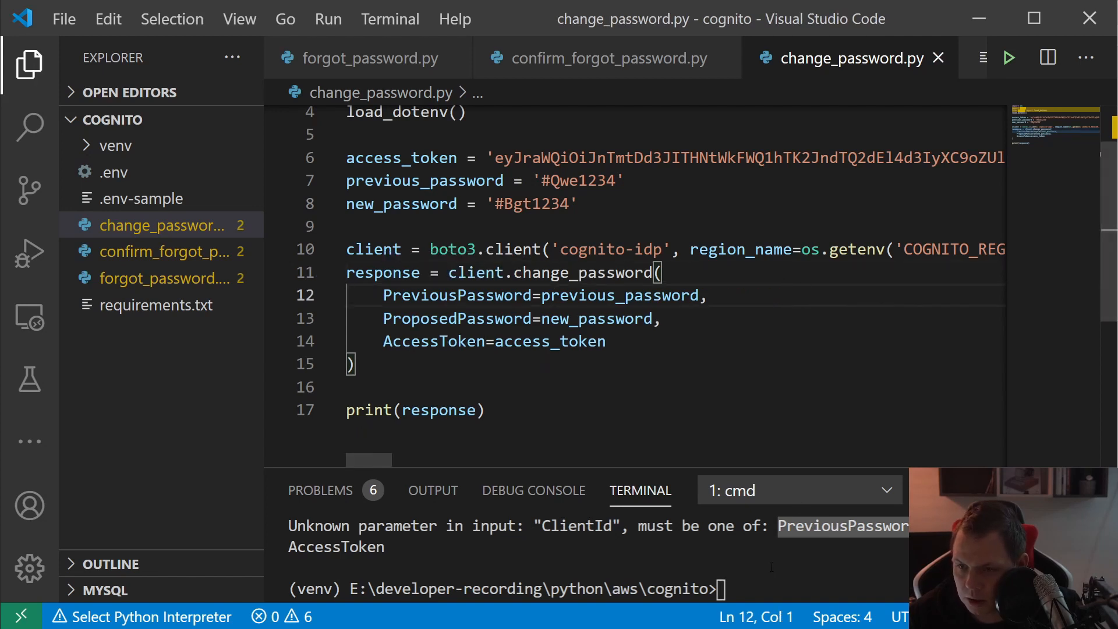